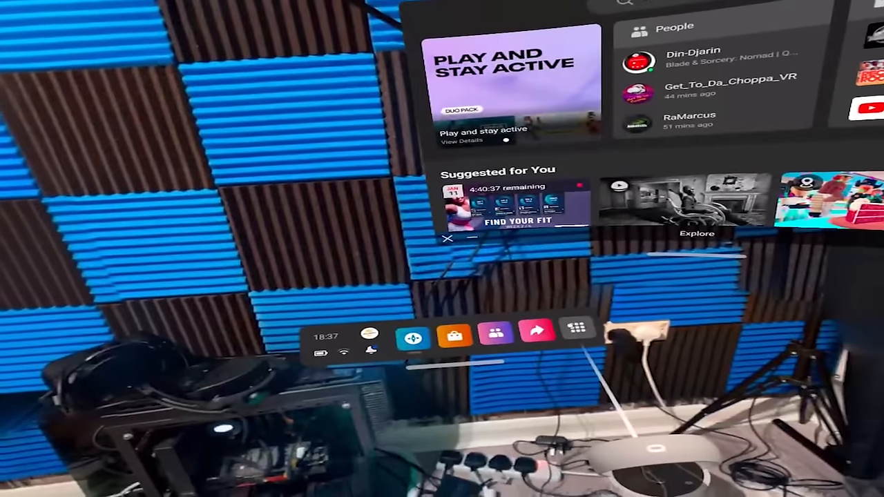
# Step: Browse SideQuest's apps, filter to Custom Homes, and open the Bob's Burgers 3D Environment page
pyautogui.click(575, 328)
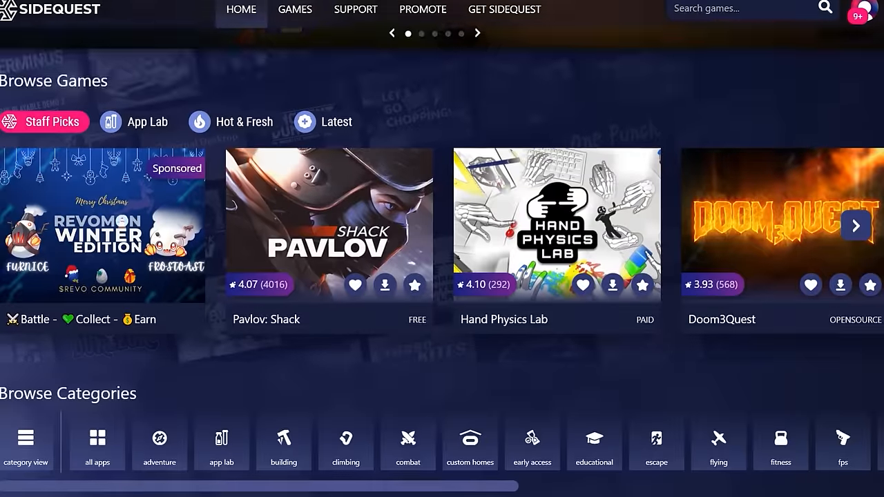
pyautogui.scroll(-3)
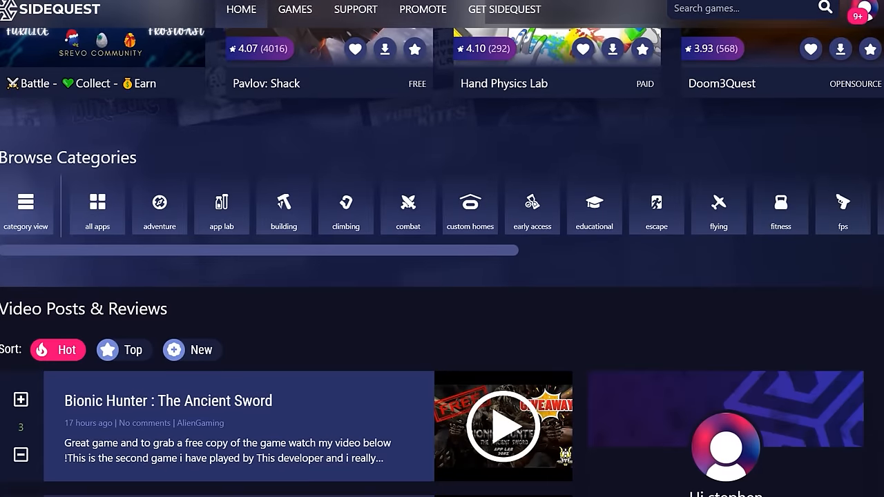
pyautogui.click(294, 10)
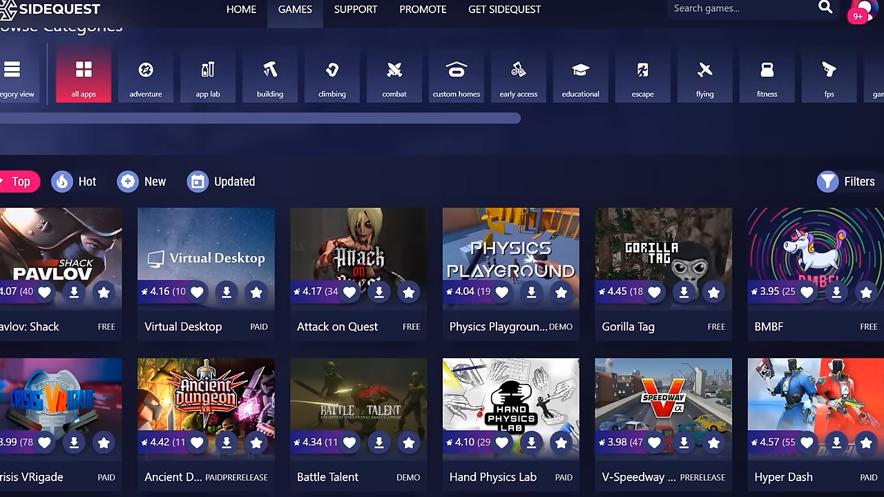
pyautogui.scroll(-3)
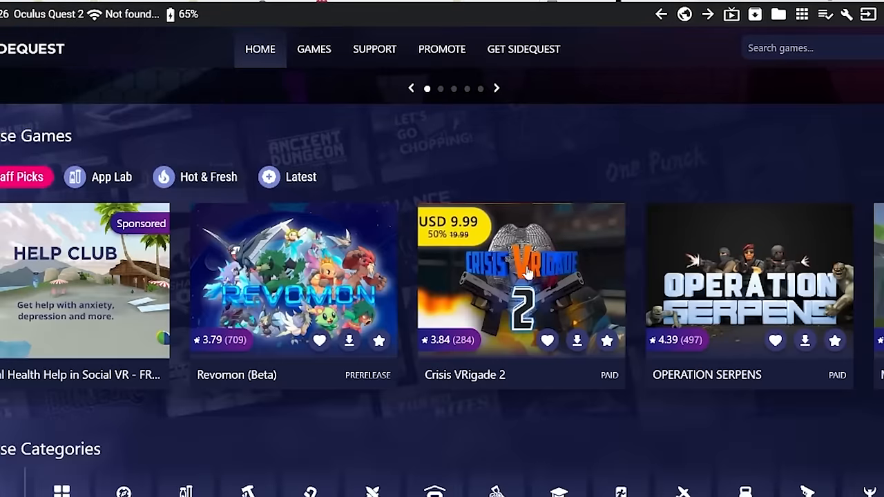
pyautogui.click(314, 49)
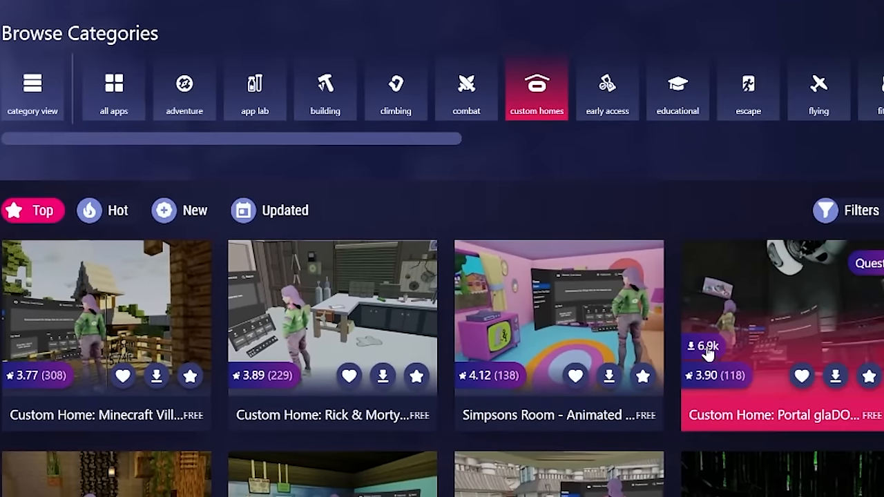
pyautogui.scroll(-3)
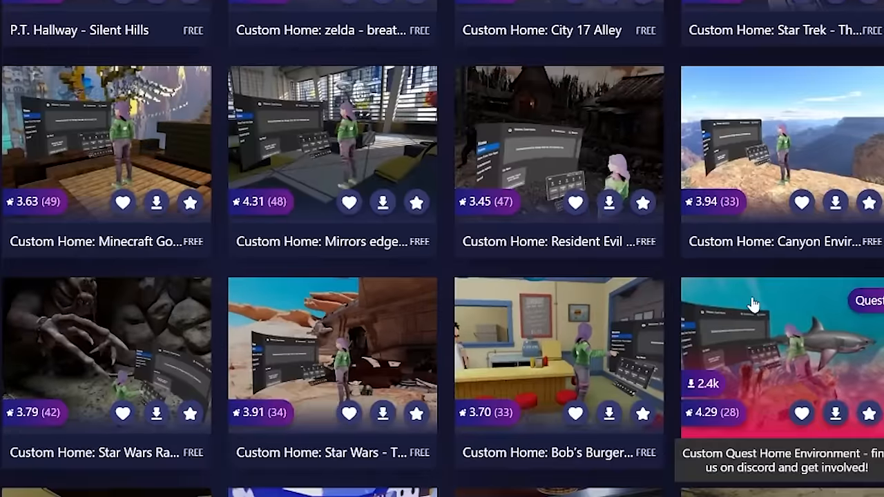
pyautogui.scroll(-3)
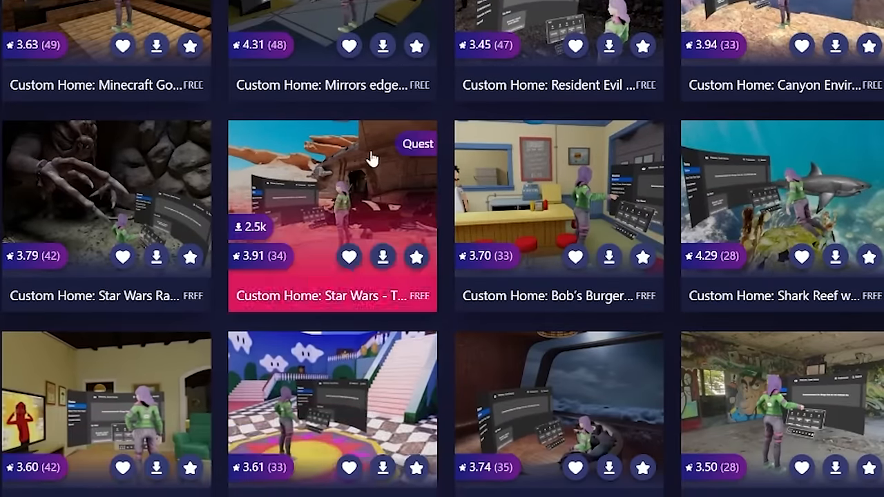
pyautogui.moveTo(604, 234)
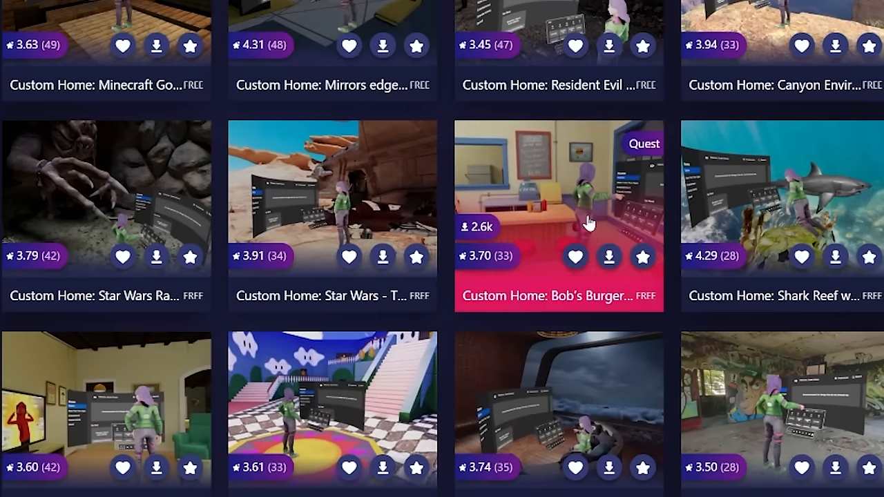
pyautogui.click(558, 214)
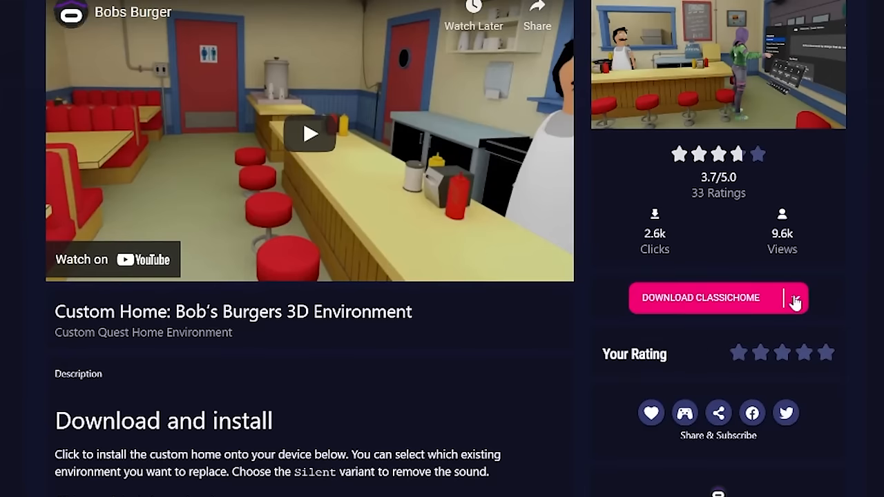
# Step: Download the Bob's Burgers ClassicHome variant and confirm installing it to the headset
pyautogui.click(813, 297)
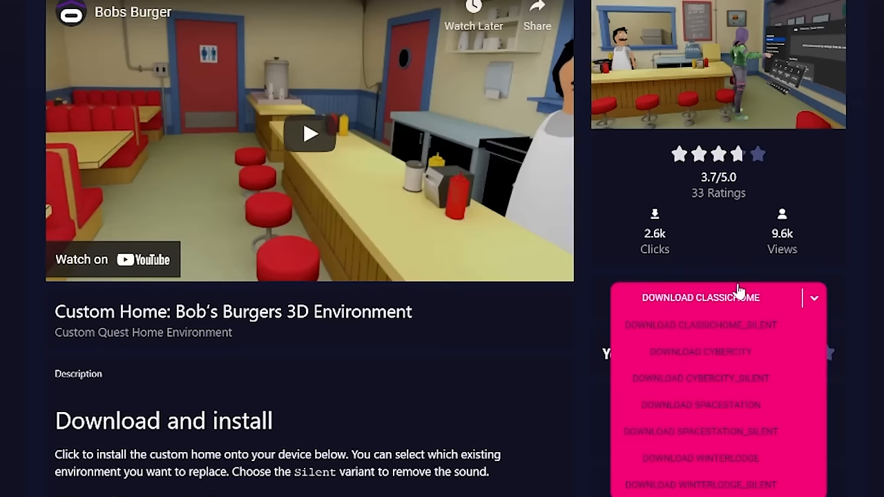
pyautogui.moveTo(680, 311)
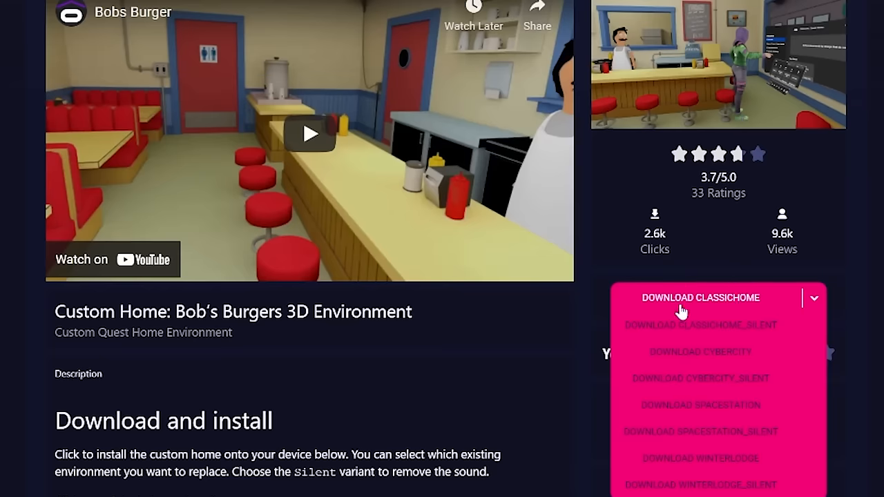
pyautogui.click(699, 297)
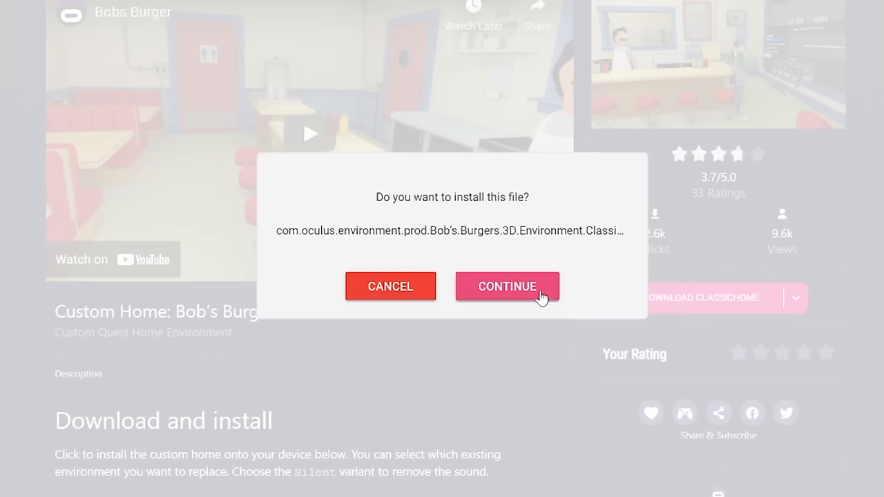
pyautogui.click(507, 285)
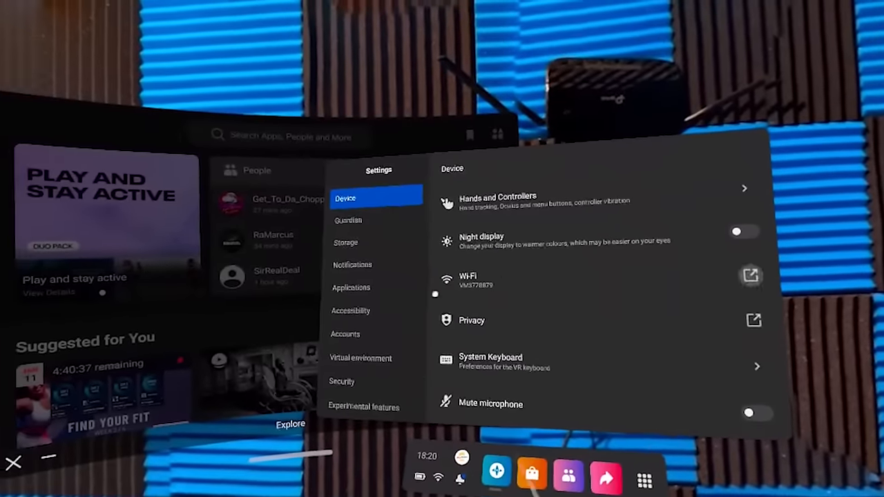
pyautogui.click(345, 243)
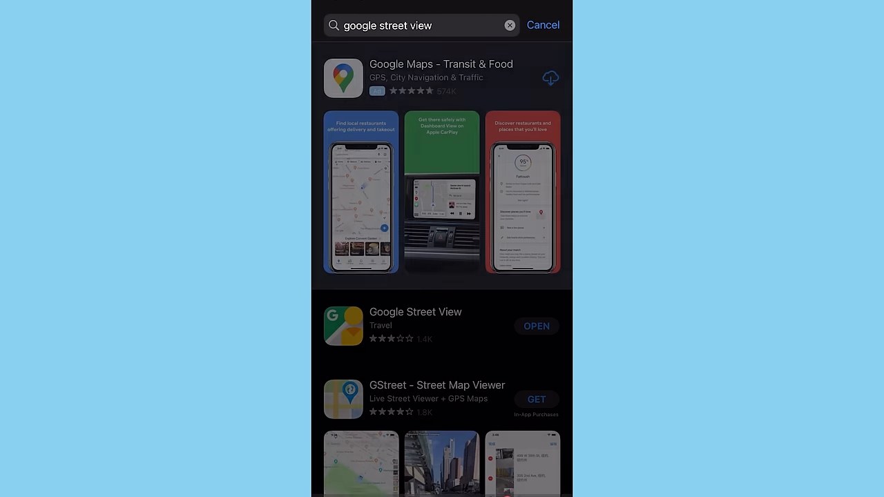
# Step: Launch Google Street View from the App Store and choose Import 360° photos
pyautogui.scroll(-3)
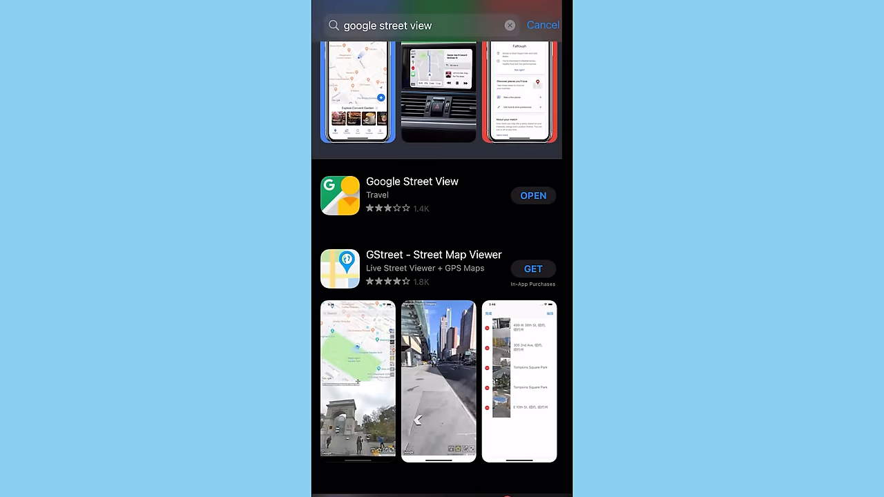
pyautogui.click(411, 196)
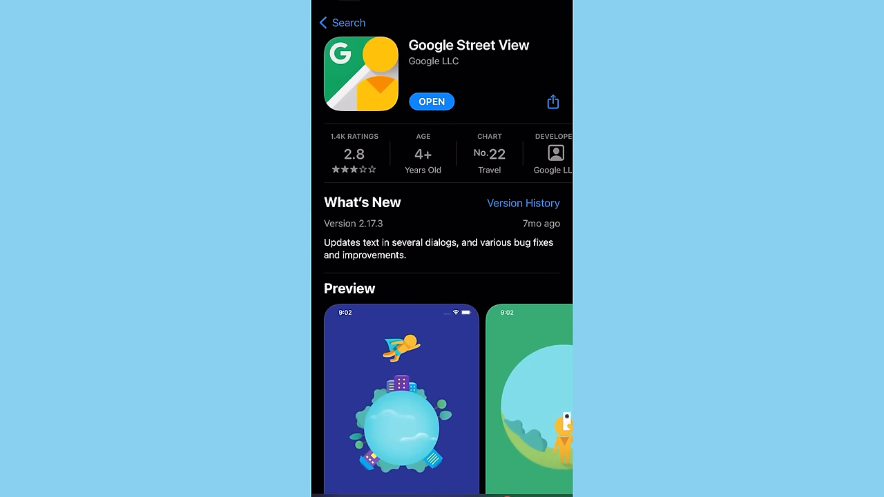
pyautogui.click(430, 102)
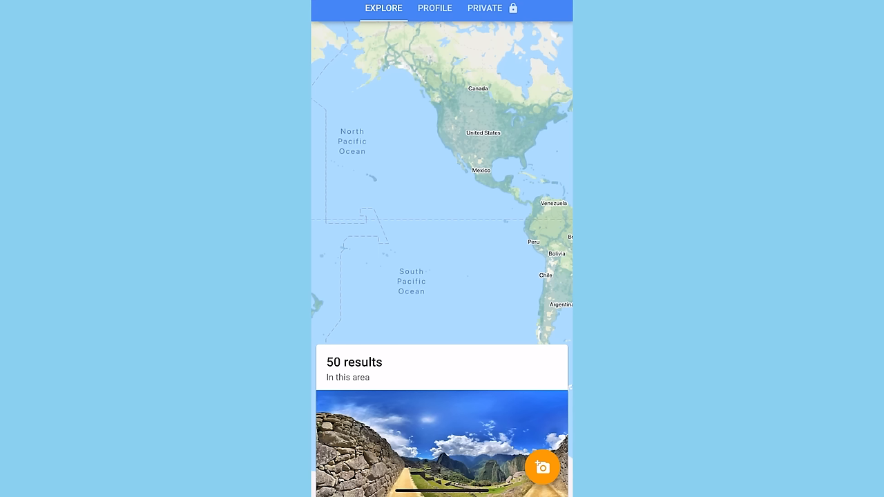
pyautogui.click(542, 479)
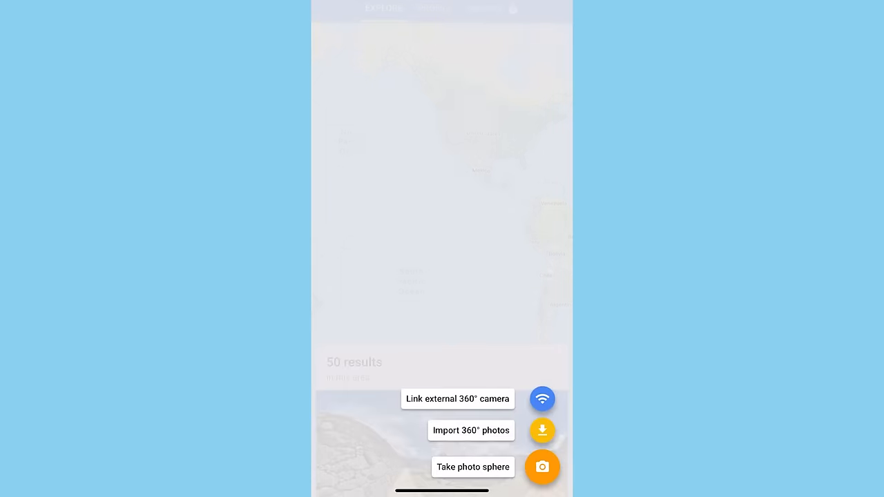
pyautogui.click(473, 466)
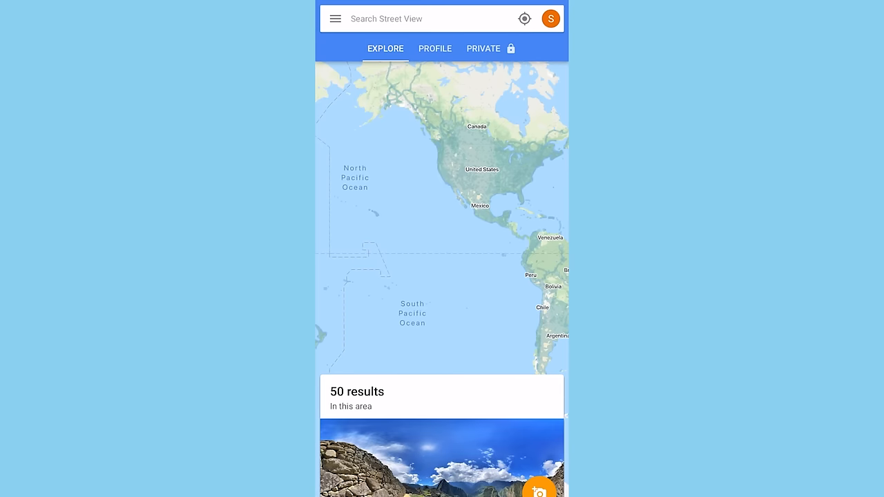
# Step: Open the room's 360° photo sphere and share it privately
pyautogui.click(483, 49)
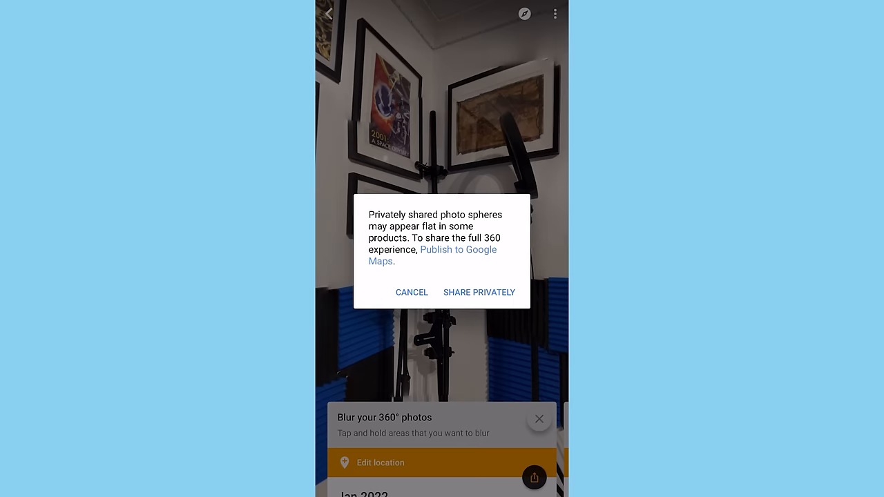
pyautogui.click(479, 292)
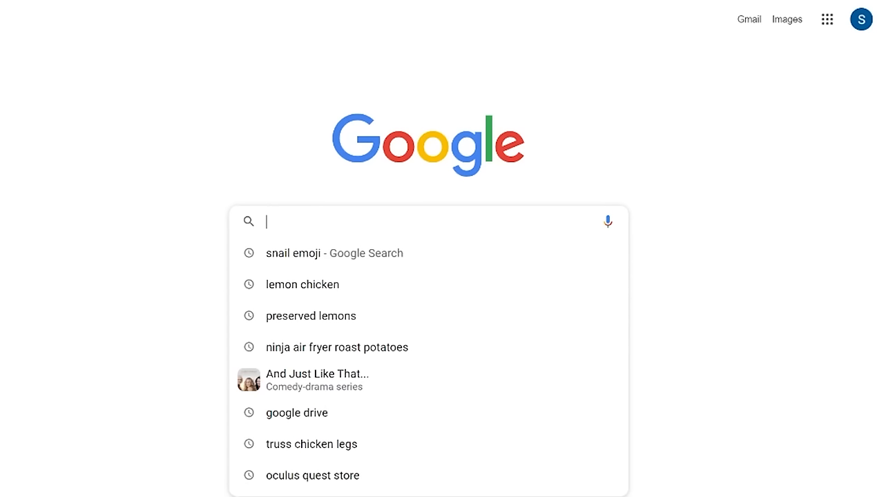
# Step: Scroll #environment-tools down to the Quest Home Environments Converter/Builder v2.0.0 download post
pyautogui.write('blender')
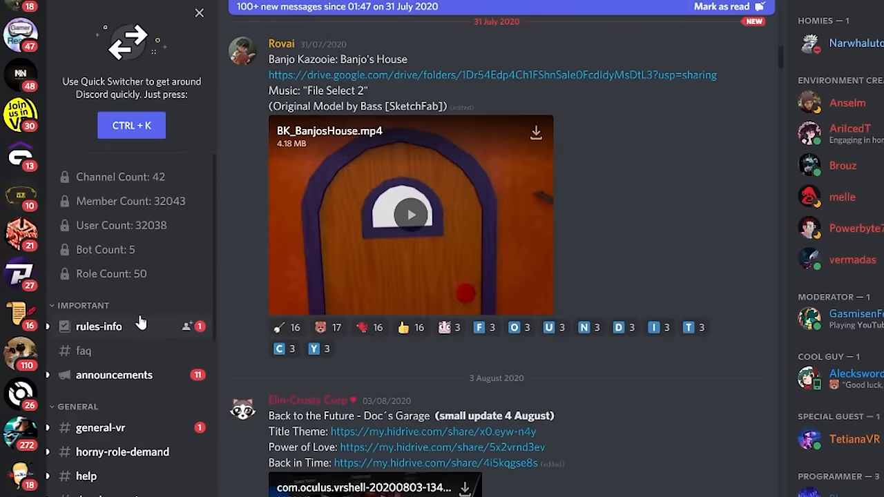
pyautogui.moveTo(138, 308)
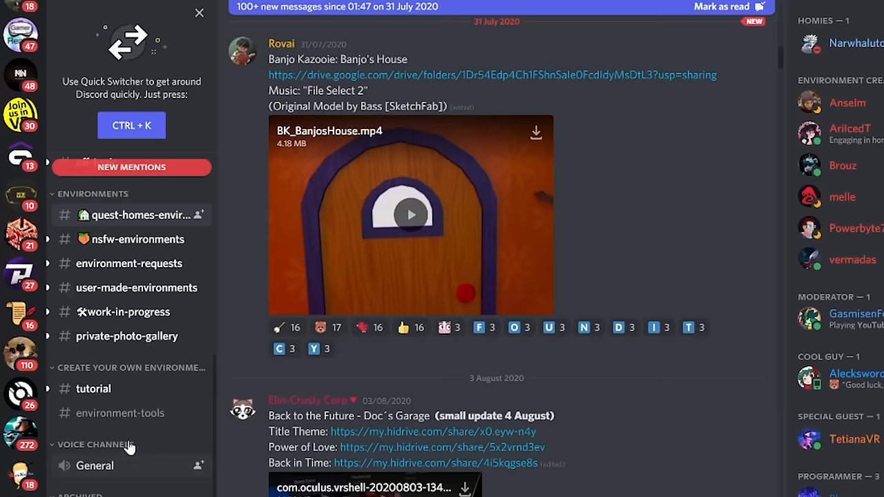
pyautogui.moveTo(128, 421)
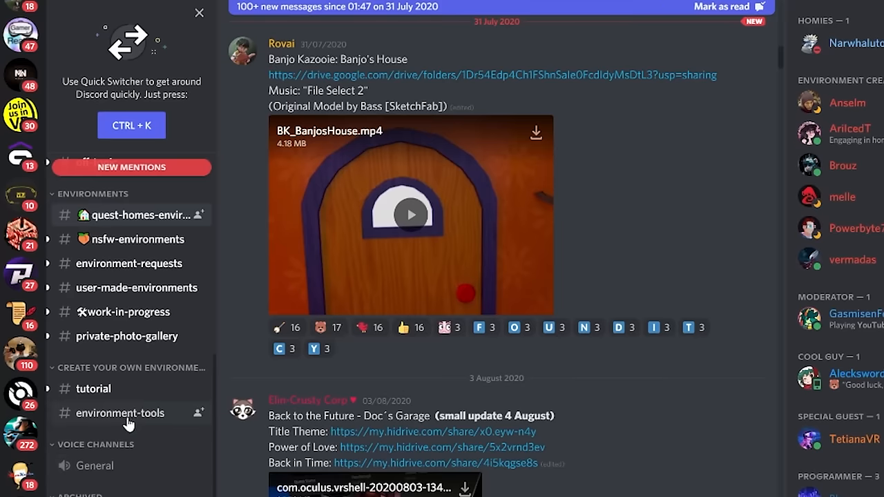
pyautogui.moveTo(128, 441)
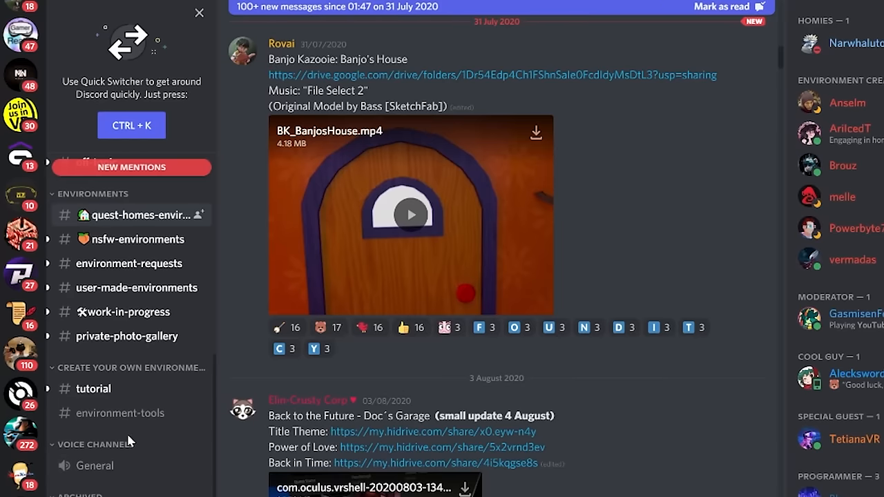
pyautogui.scroll(-3)
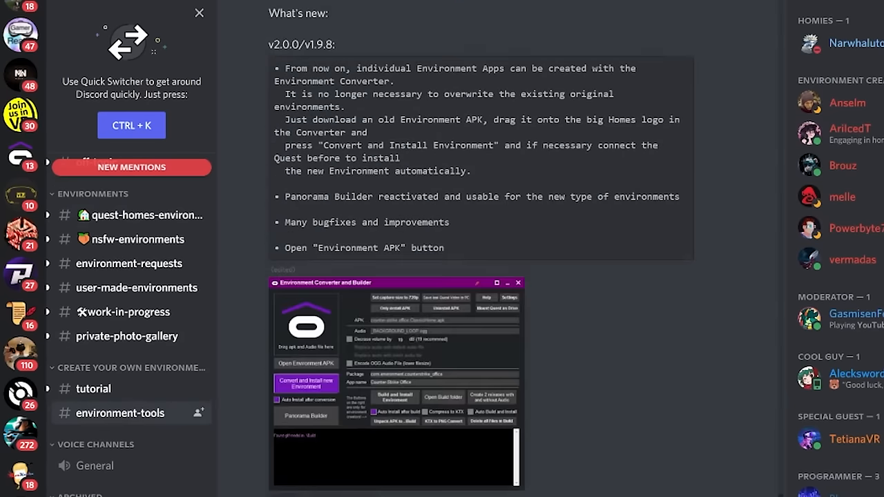
pyautogui.scroll(-3)
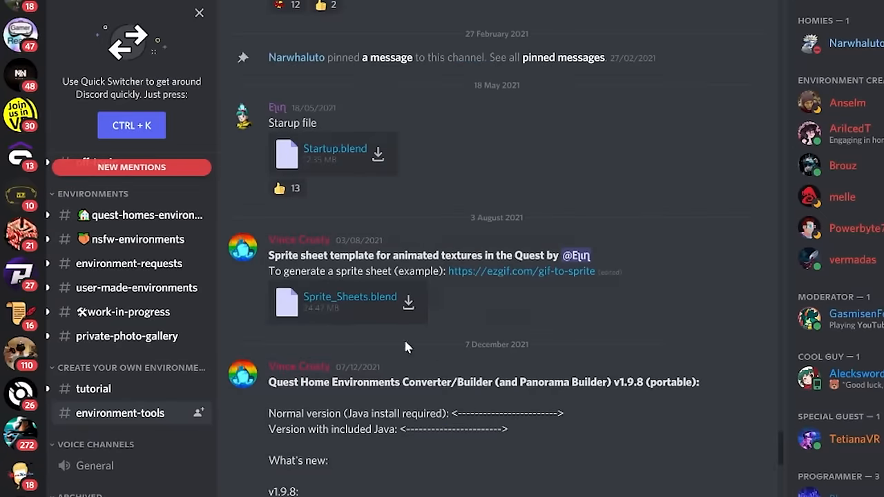
pyautogui.scroll(-3)
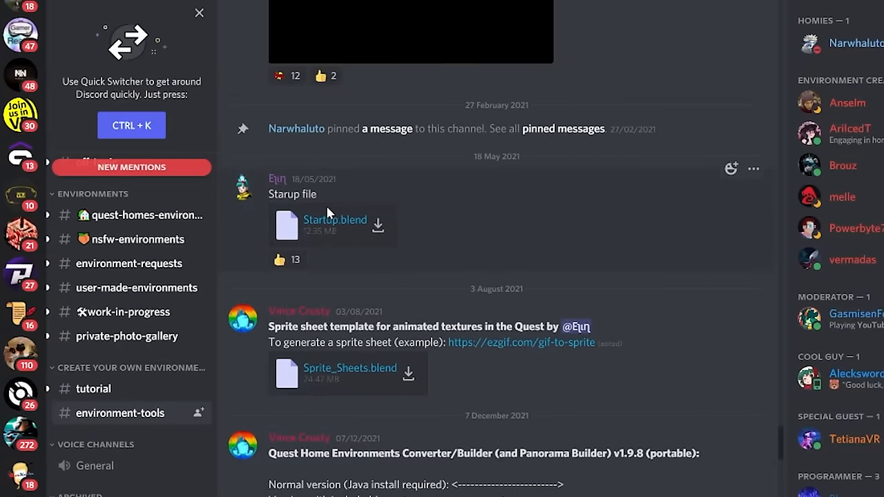
pyautogui.scroll(-3)
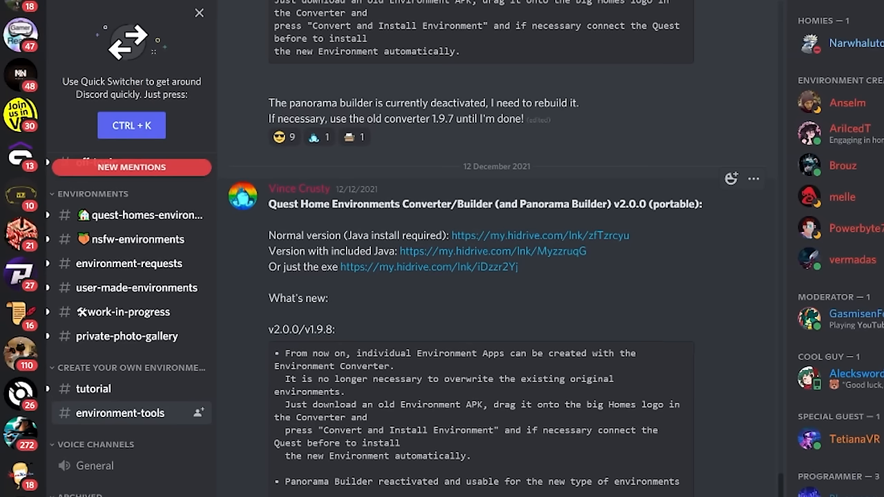
pyautogui.moveTo(308, 264)
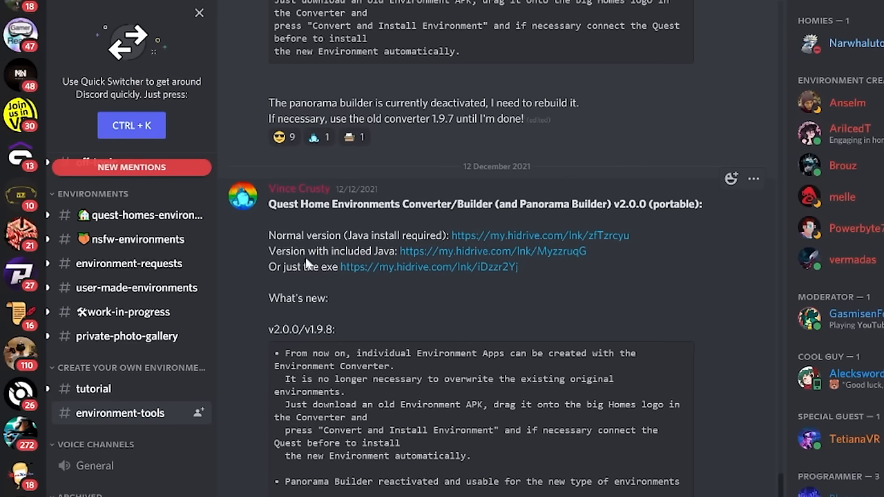
pyautogui.moveTo(308, 264)
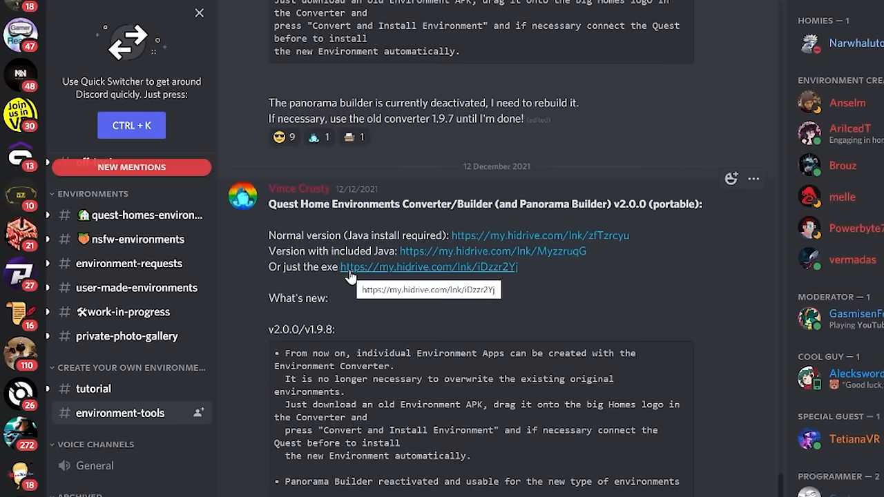
pyautogui.moveTo(449, 251)
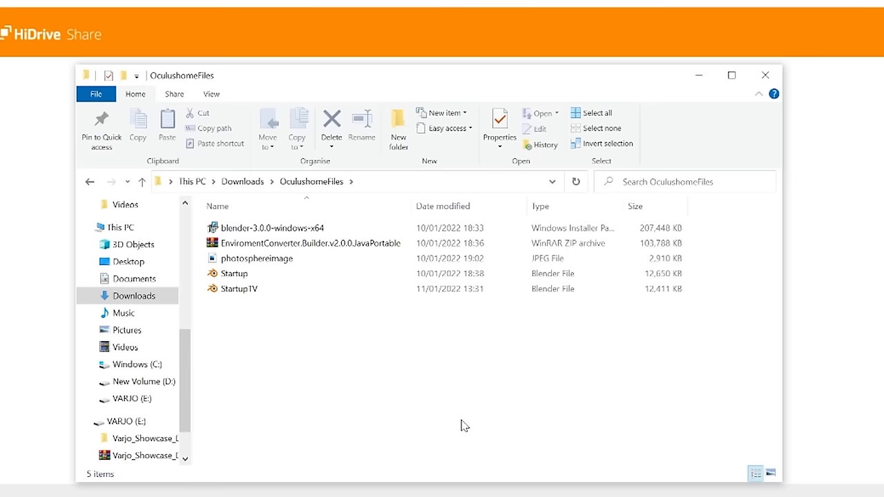
pyautogui.moveTo(461, 401)
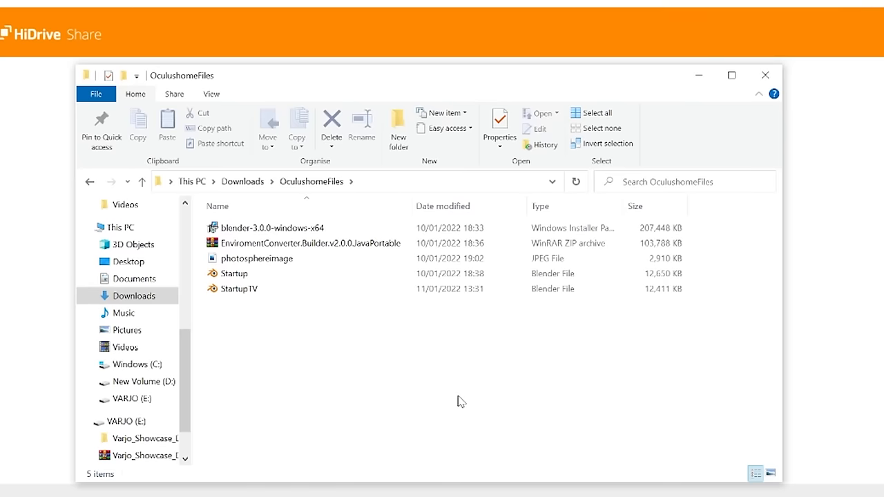
pyautogui.moveTo(269, 227)
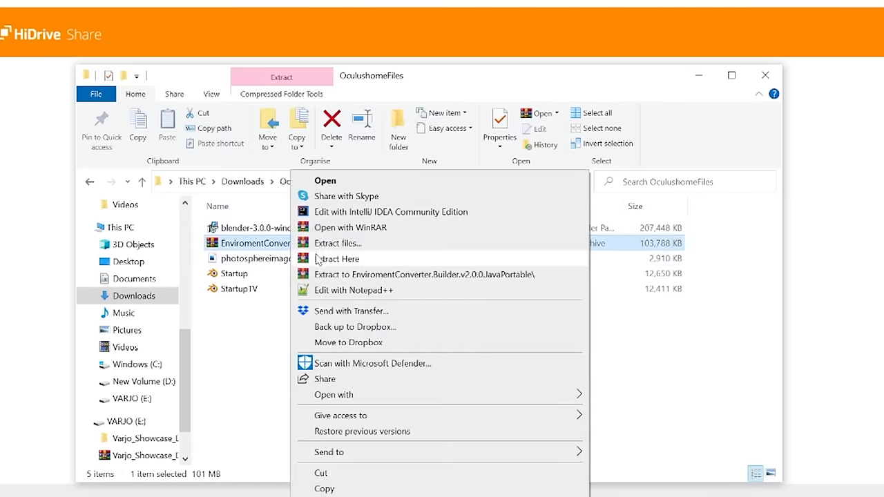
# Step: Extract the EnviromentConverter zip here in the OculushomeFiles folder
pyautogui.click(337, 258)
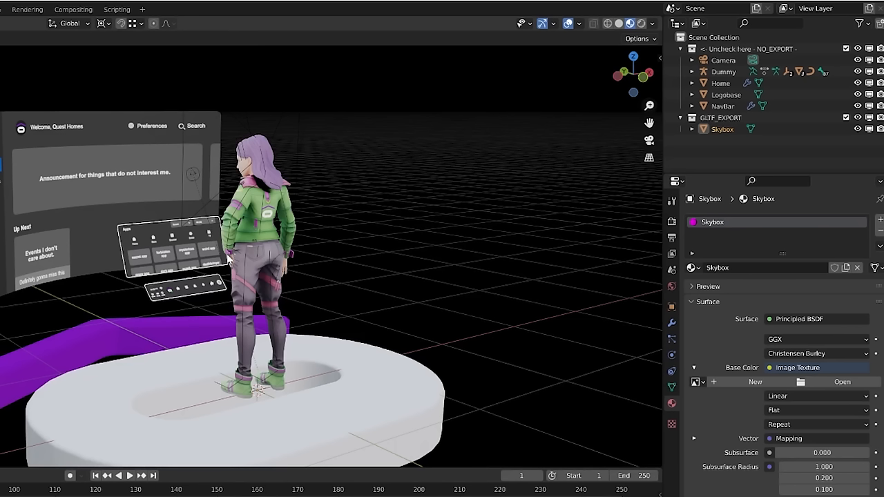
pyautogui.moveTo(391, 151)
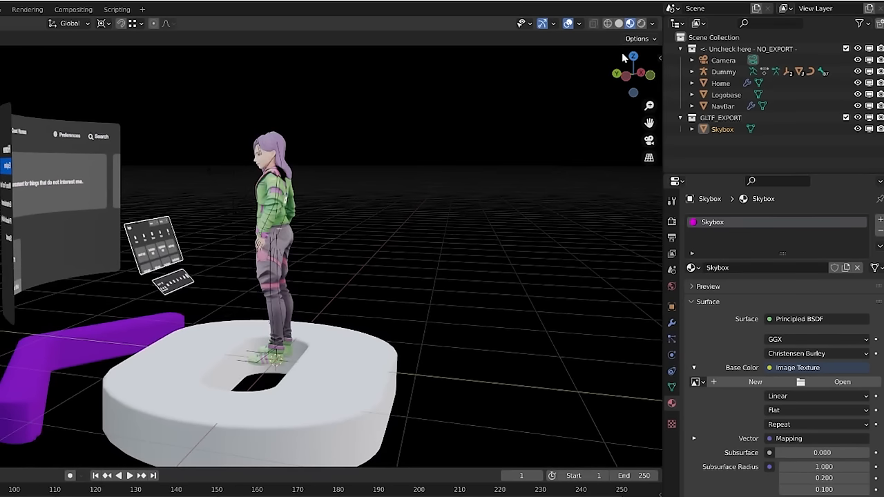
pyautogui.moveTo(725, 145)
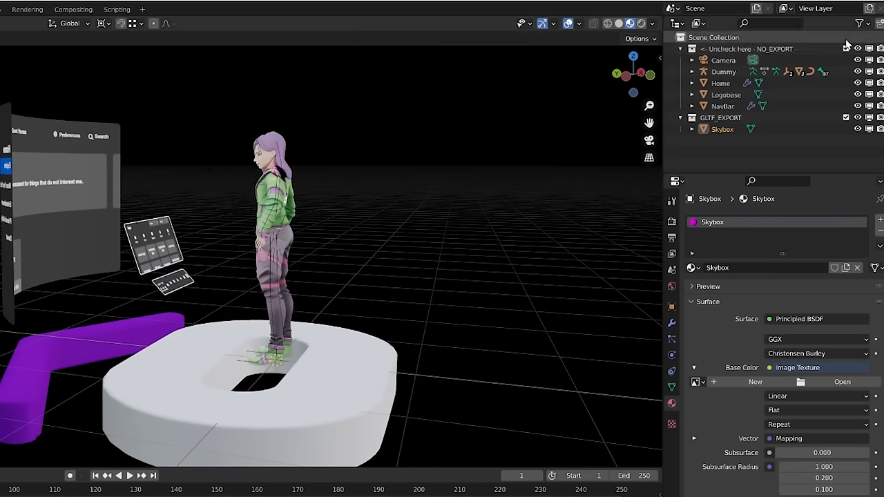
pyautogui.moveTo(846, 48)
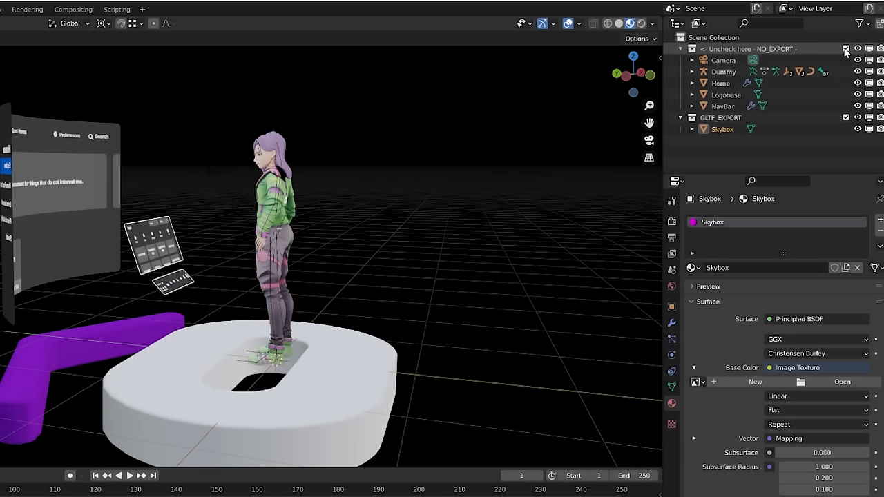
# Step: Exclude NO_EXPORT and load photosphereimage.jpeg as the Skybox's Base Color image texture
pyautogui.click(846, 49)
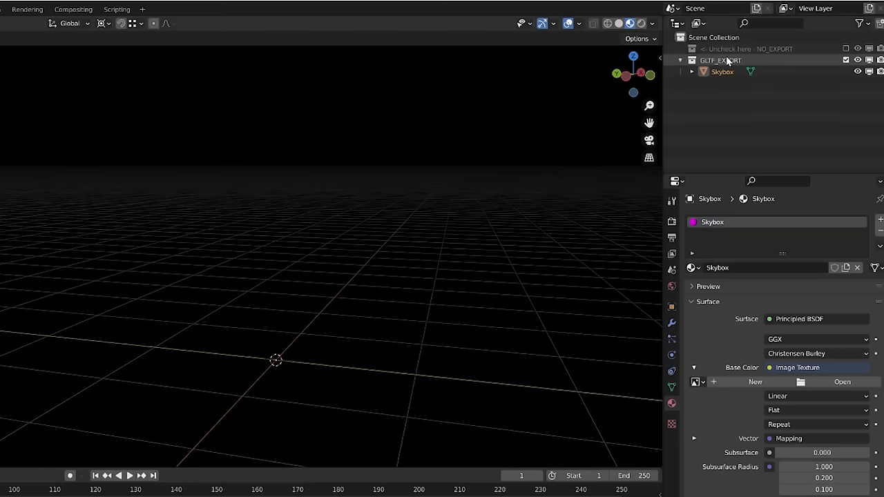
pyautogui.click(721, 72)
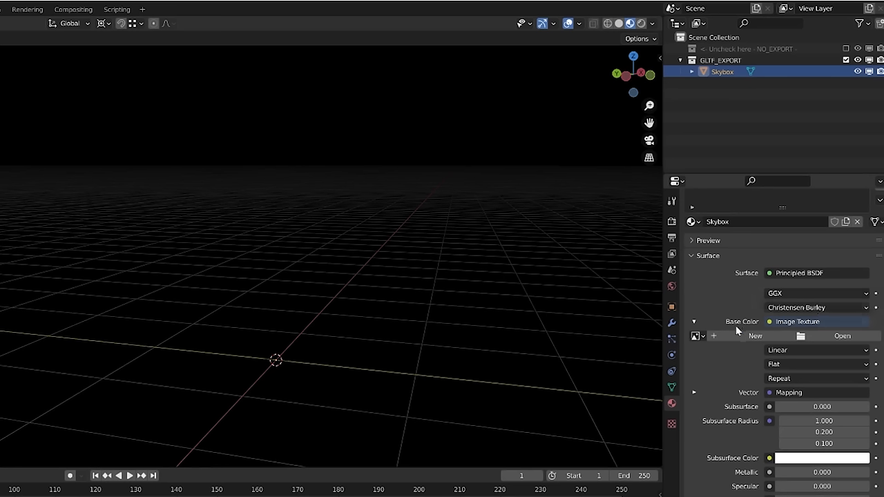
pyautogui.moveTo(792, 327)
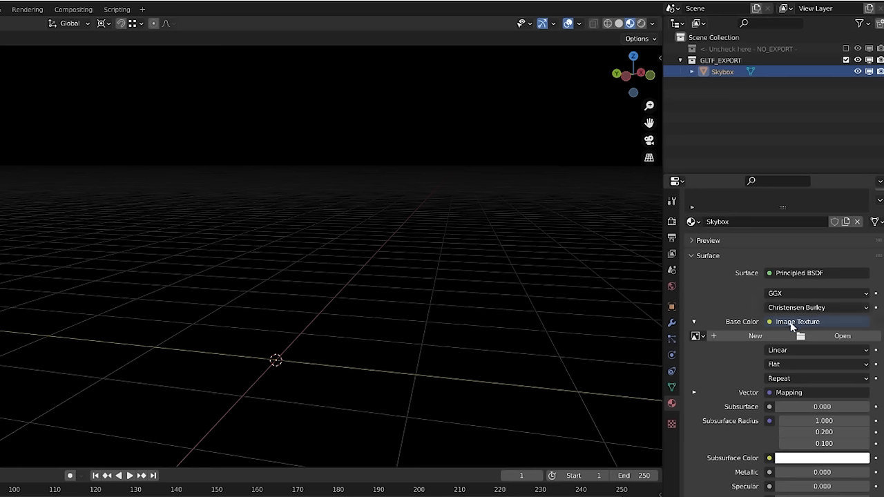
pyautogui.moveTo(842, 335)
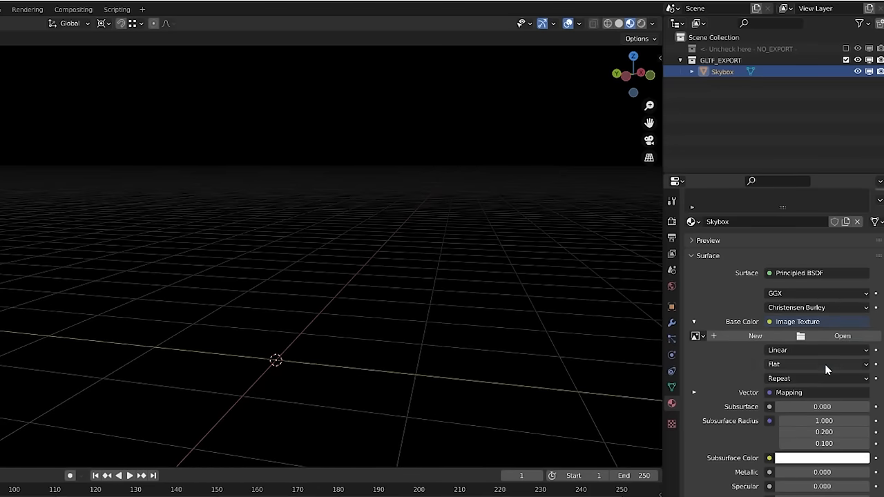
pyautogui.click(842, 336)
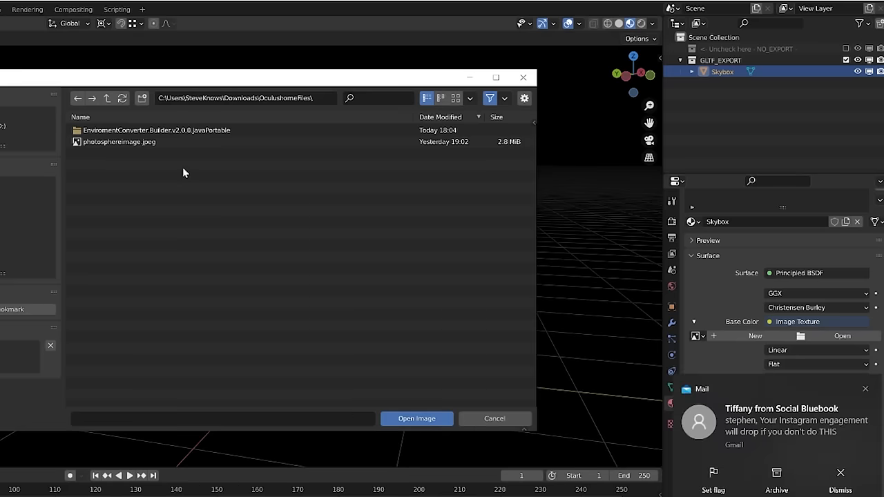
pyautogui.click(118, 142)
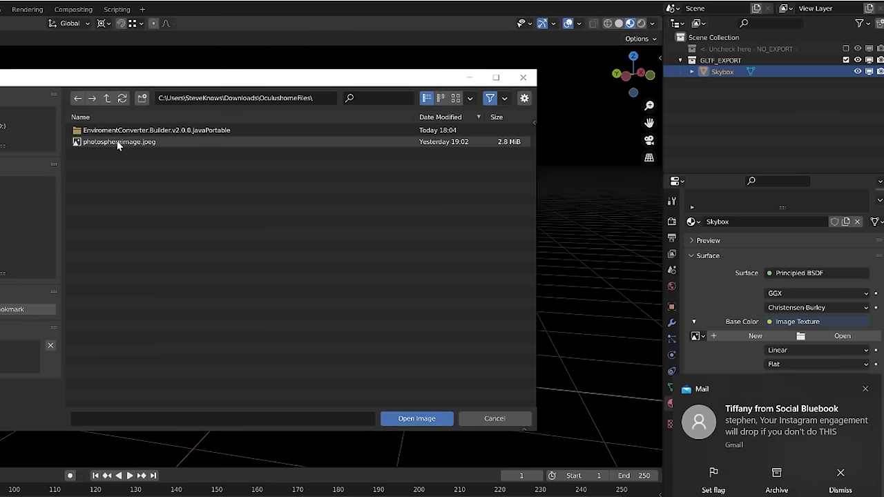
pyautogui.click(119, 142)
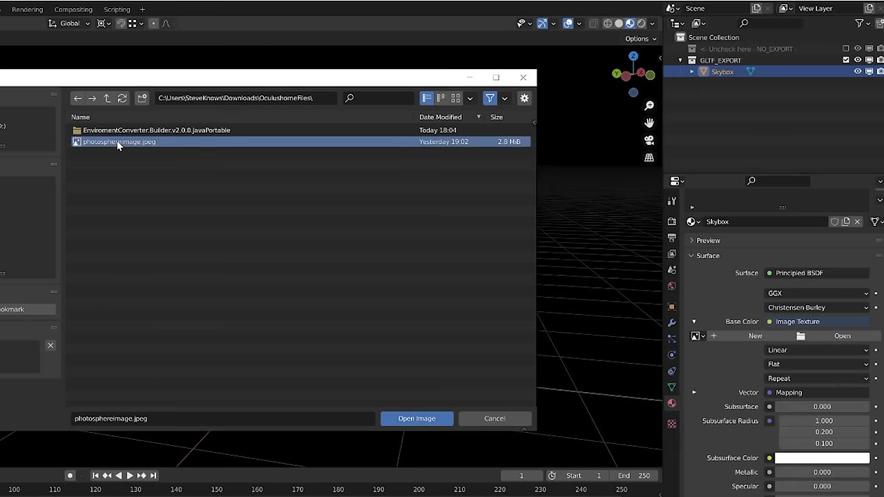
pyautogui.click(416, 418)
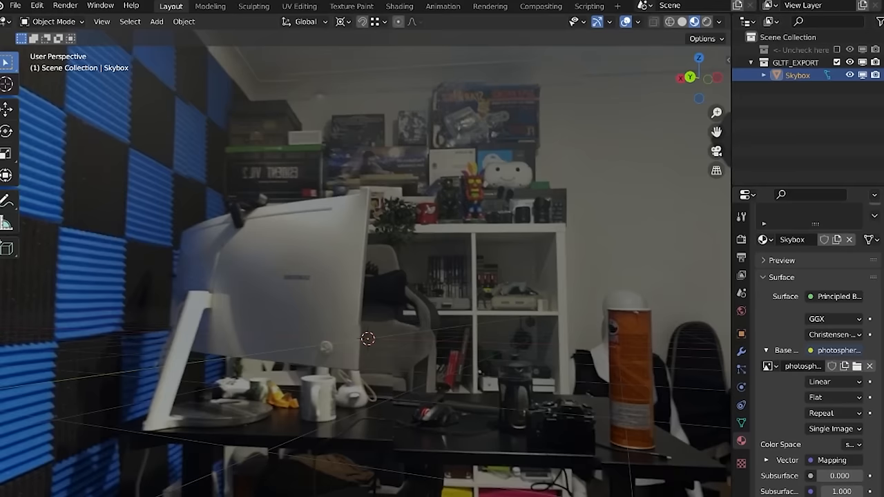
# Step: Start a glTF 2.0 (.glb/.gltf) export from Blender's File > Export menu
pyautogui.click(13, 5)
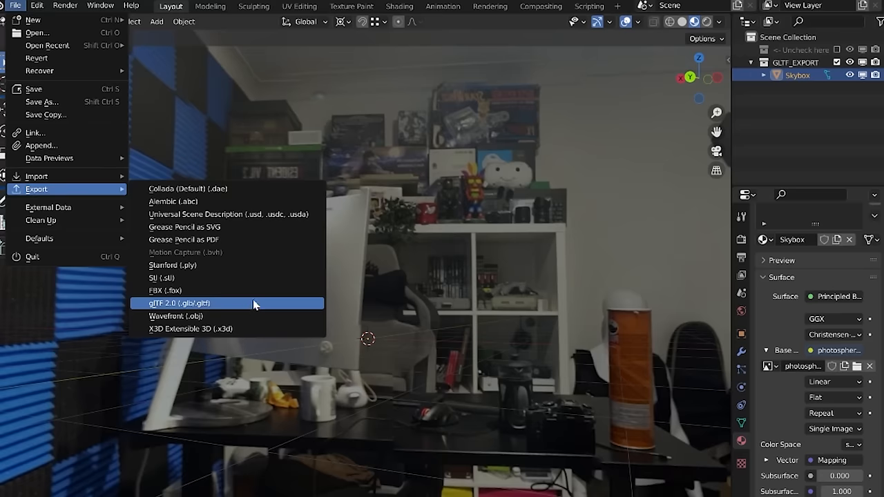
pyautogui.moveTo(225, 305)
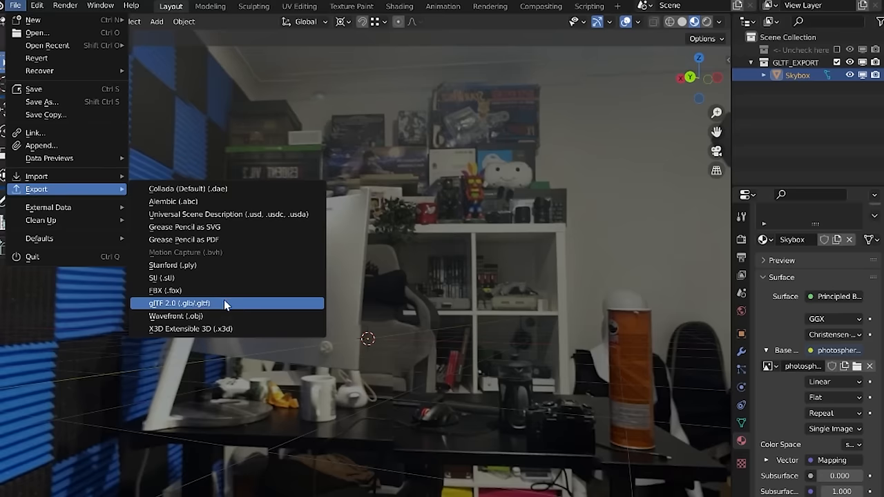
pyautogui.click(178, 303)
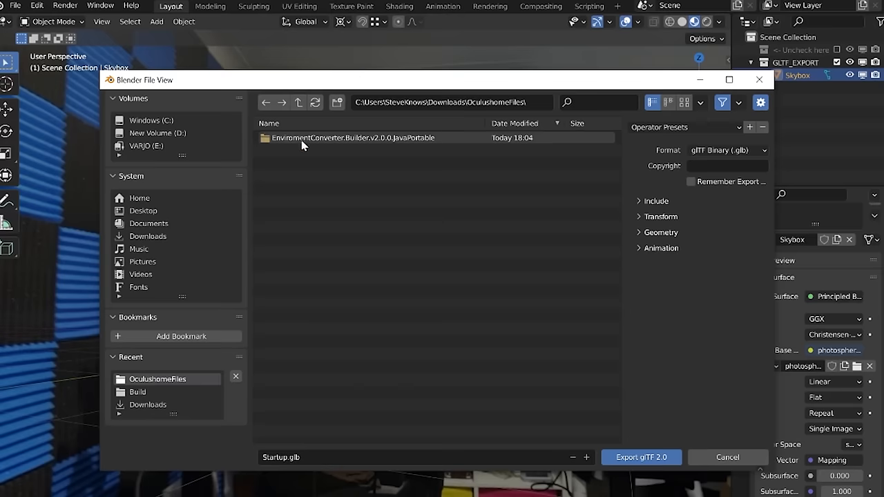
pyautogui.moveTo(326, 141)
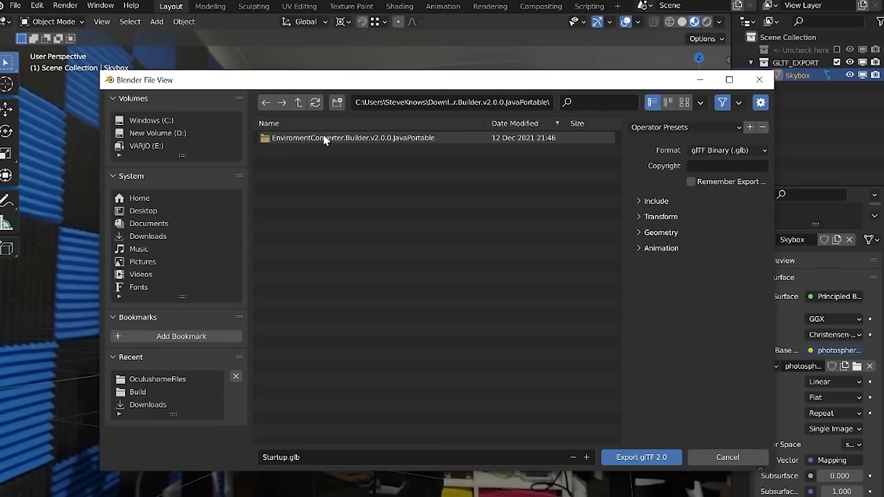
# Step: Export as glTF Separate named stevehomes into EnviromentConverter...JavaPortable\Build
pyautogui.doubleClick(338, 137)
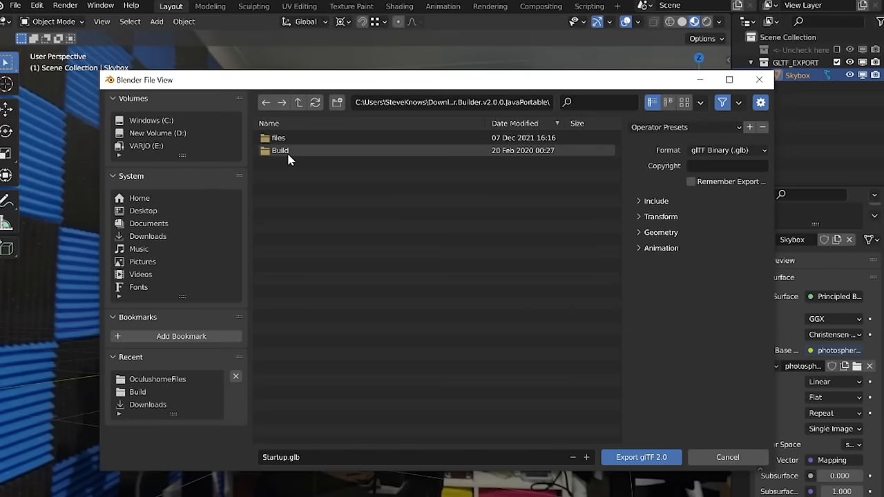
pyautogui.doubleClick(279, 150)
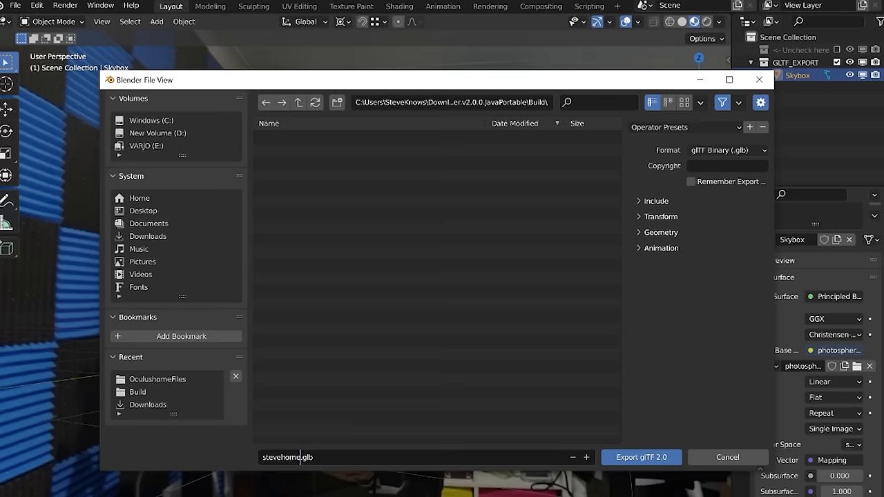
pyautogui.write('s')
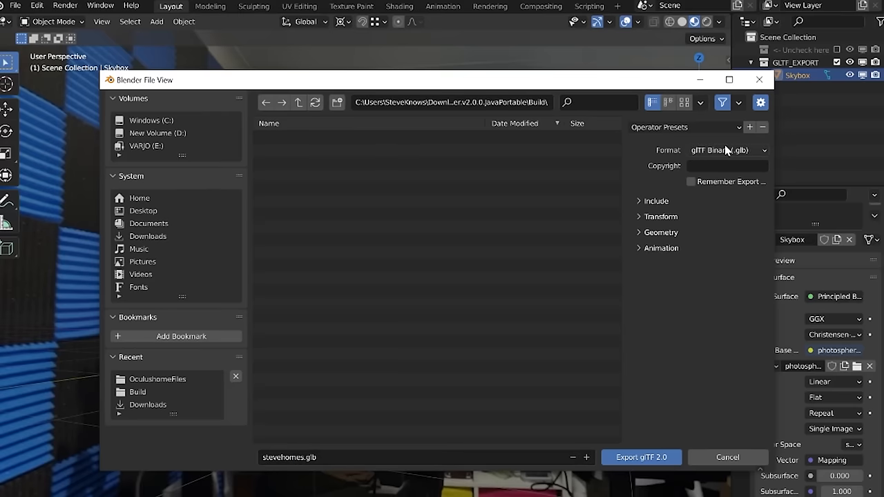
pyautogui.click(727, 149)
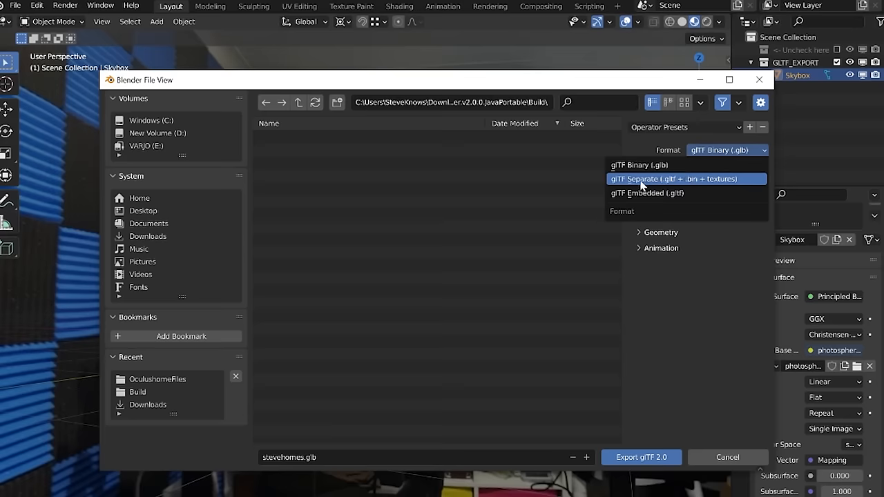
pyautogui.click(675, 179)
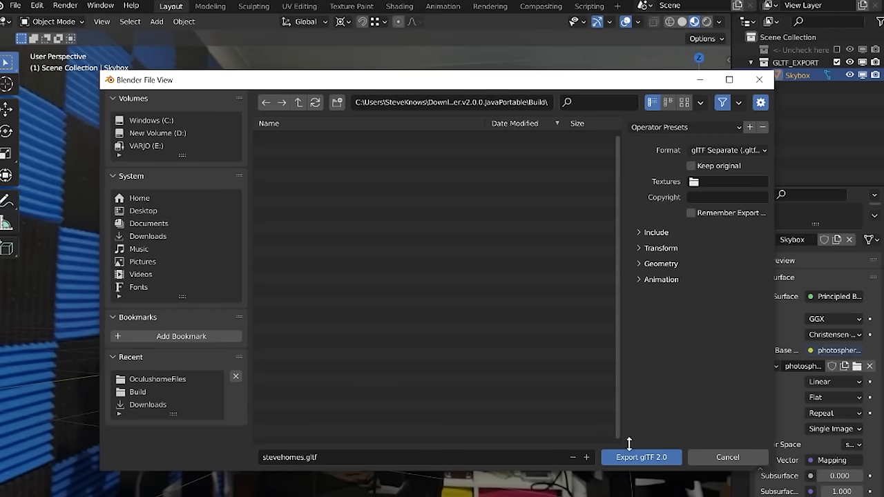
pyautogui.click(641, 457)
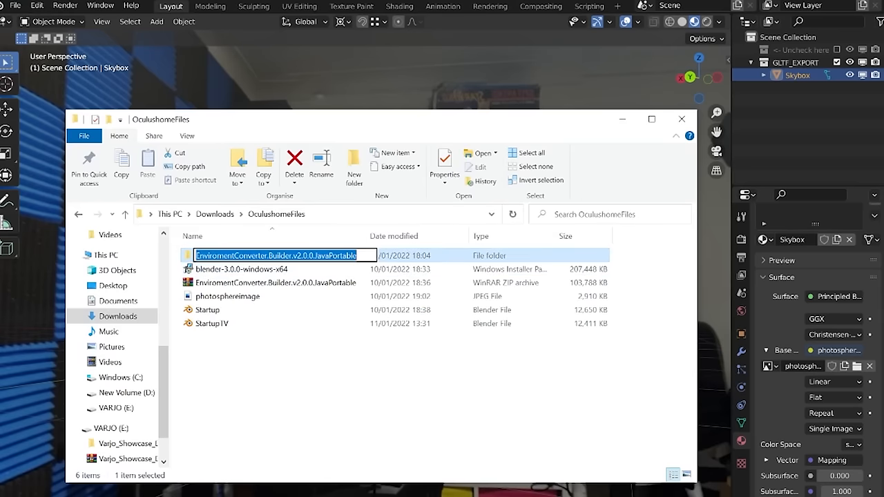
# Step: Launch the EnviromentConverter application from the portable Builder v2.0.0 folder
pyautogui.doubleClick(276, 255)
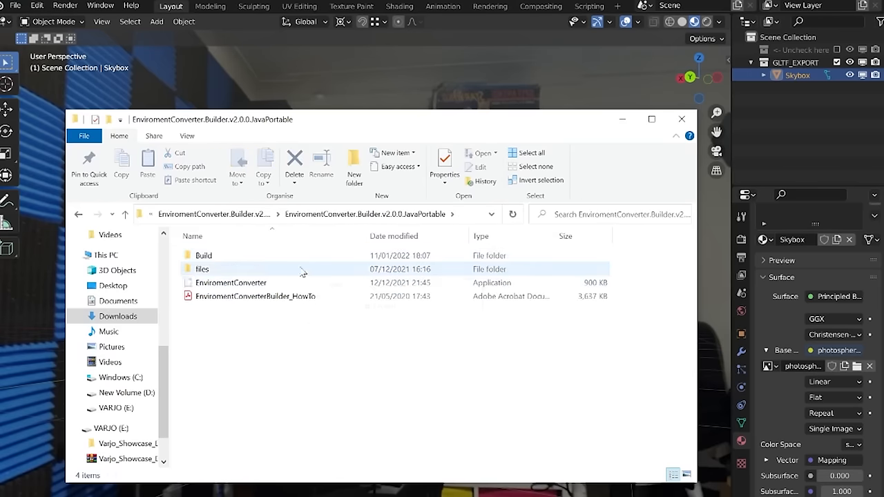
pyautogui.doubleClick(203, 255)
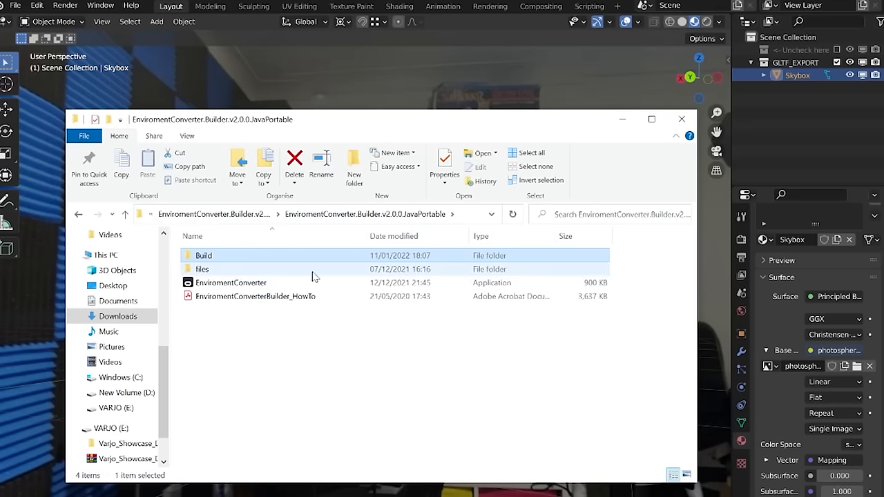
pyautogui.doubleClick(230, 282)
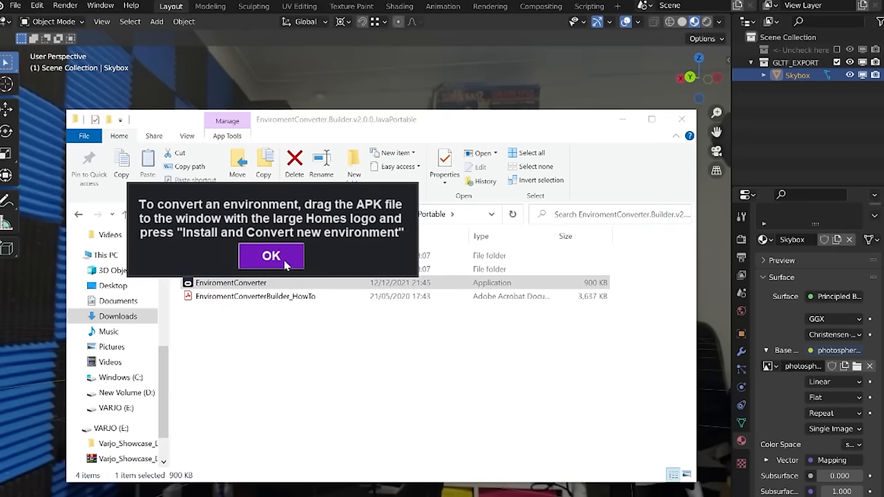
# Step: Dismiss the conversion tip, then build and install the stevehomes environment onto the Quest
pyautogui.click(271, 256)
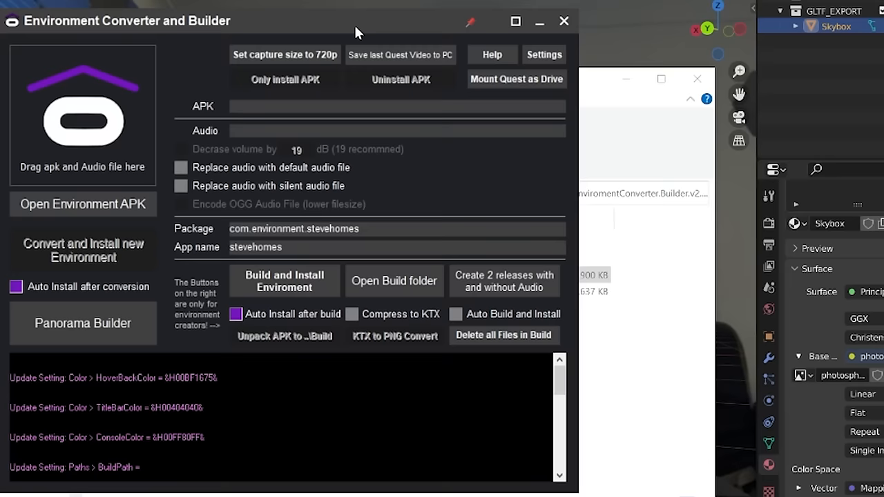
pyautogui.moveTo(325, 202)
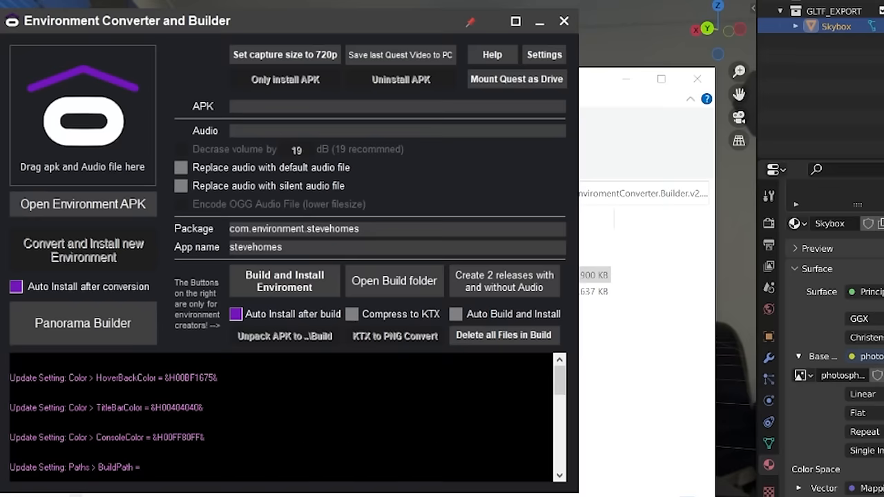
pyautogui.moveTo(288, 238)
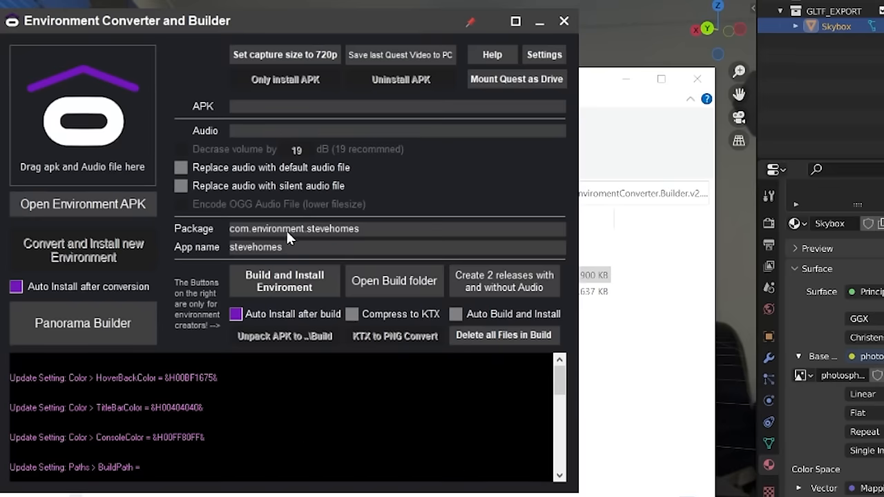
pyautogui.moveTo(289, 223)
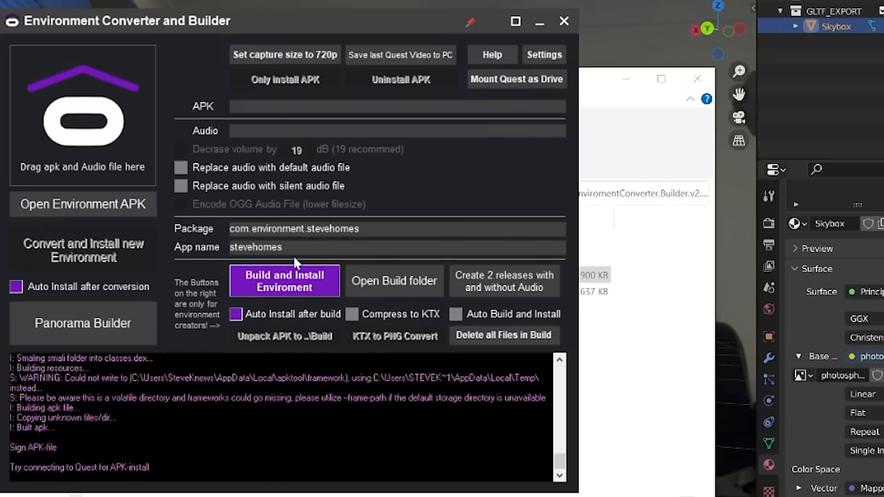
pyautogui.click(284, 281)
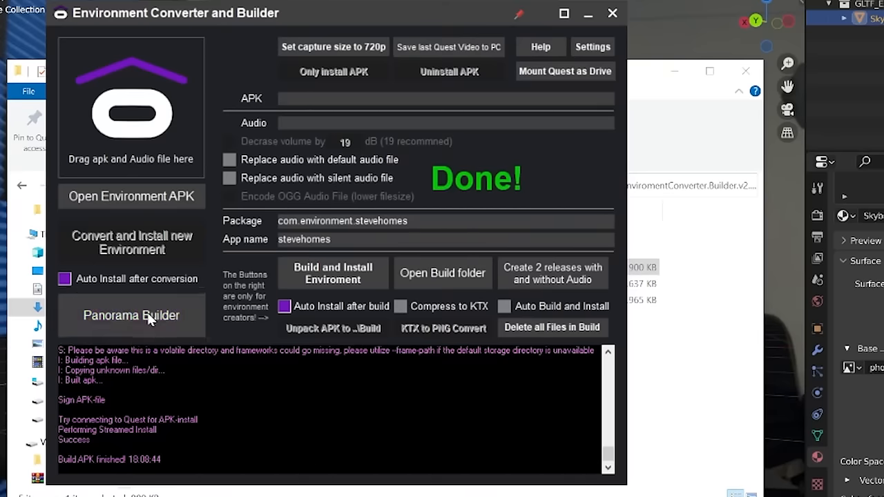
# Step: Open Panorama Builder and delete the leftover files in the Build folder
pyautogui.click(552, 327)
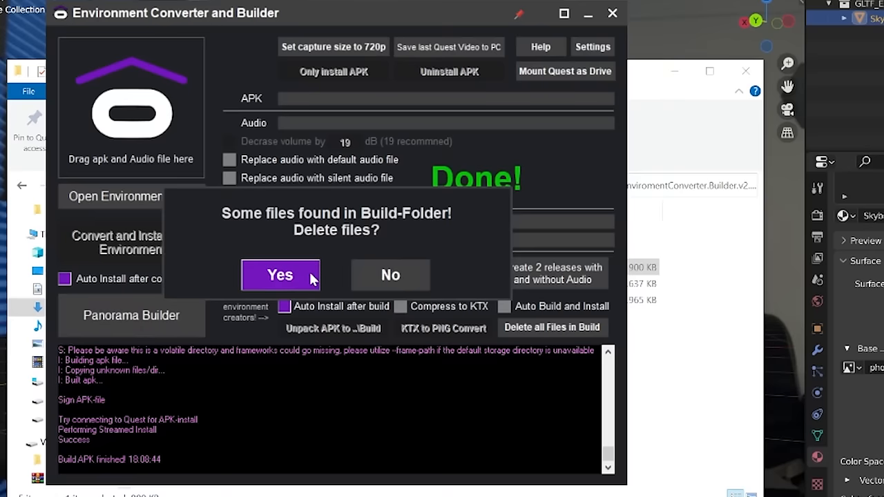
pyautogui.moveTo(306, 264)
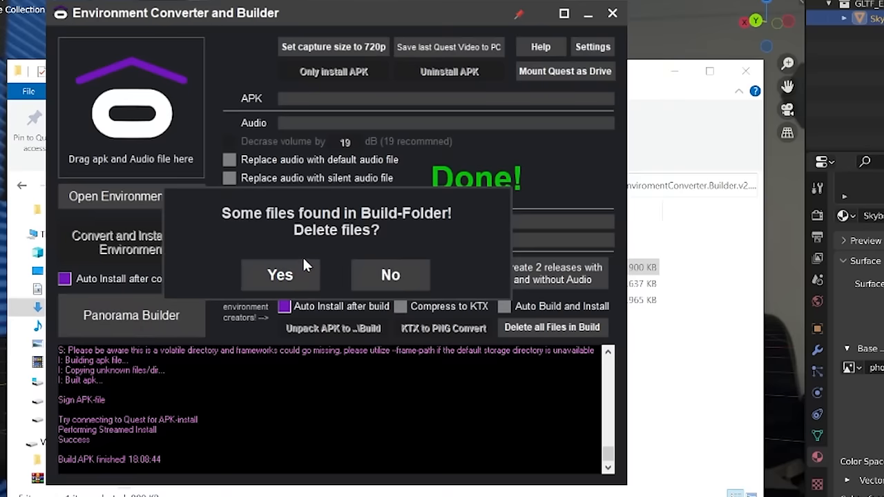
pyautogui.click(280, 274)
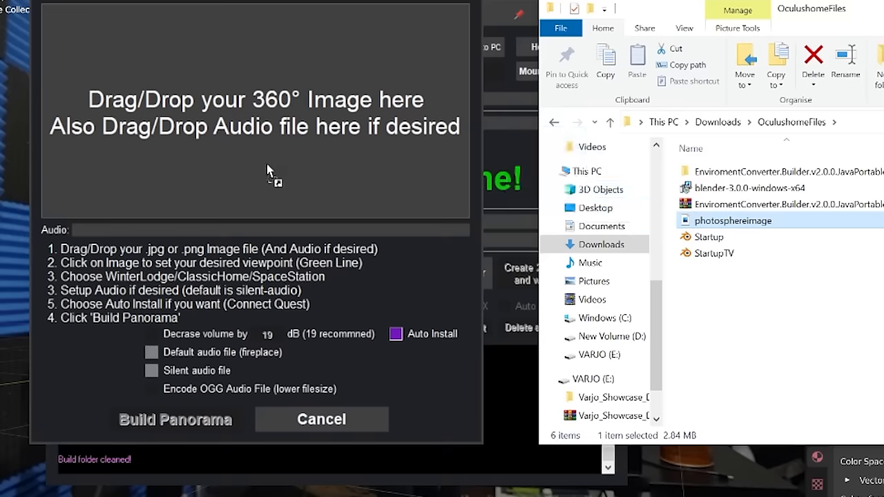
# Step: Drop photosphereimage as the 360° image and build the panorama environment
pyautogui.moveTo(732, 220); pyautogui.dragTo(256, 111)
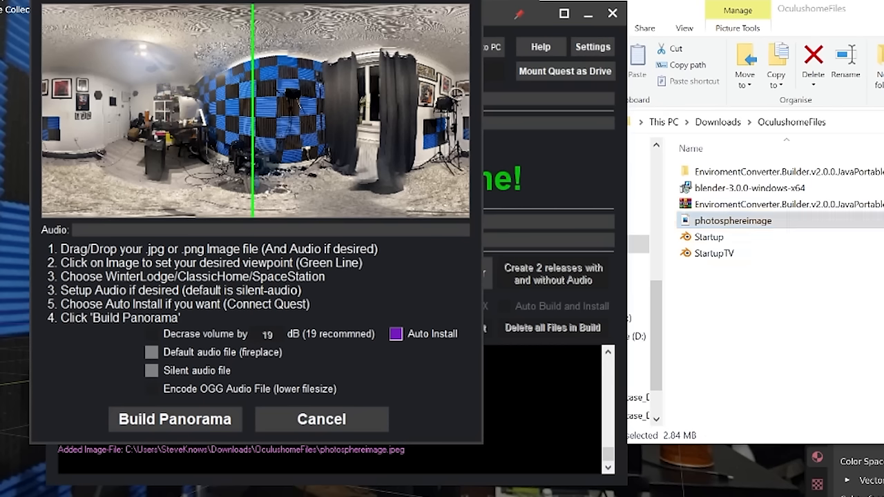
pyautogui.moveTo(90, 253)
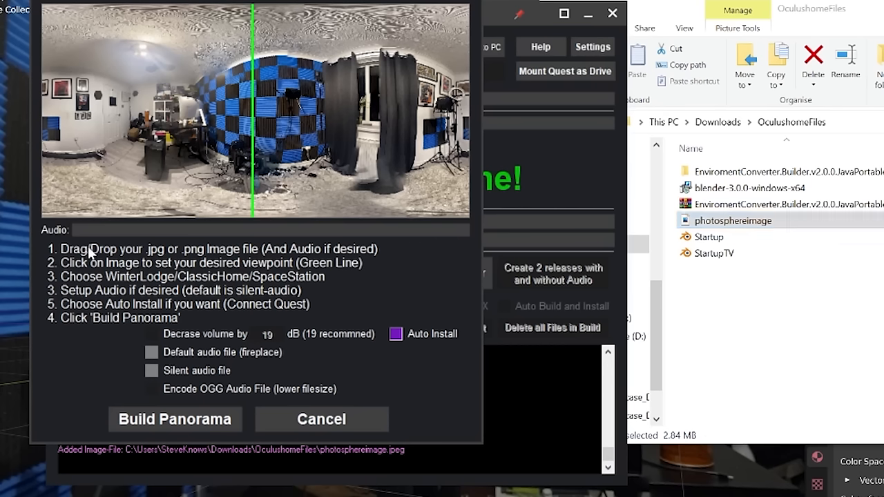
pyautogui.moveTo(127, 324)
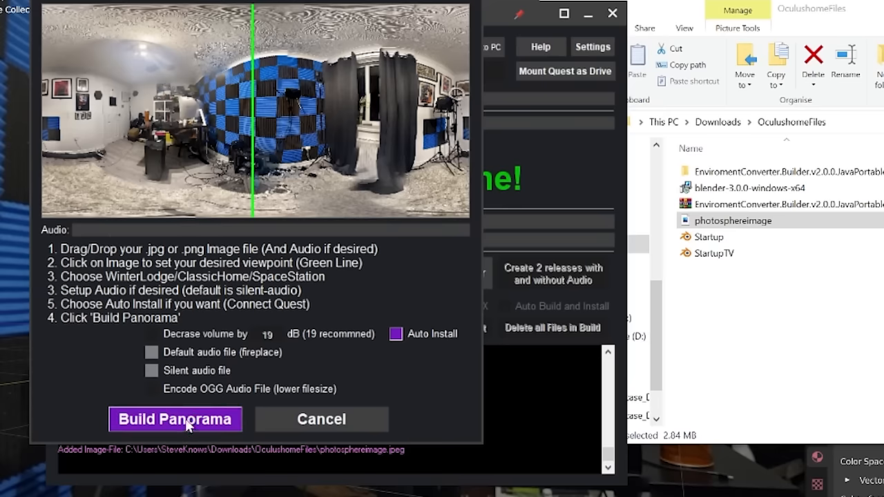
pyautogui.click(174, 419)
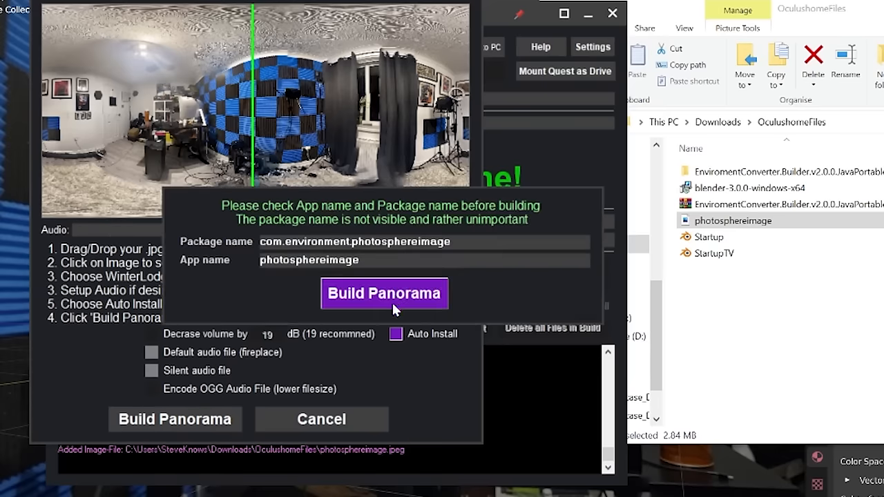
pyautogui.click(384, 294)
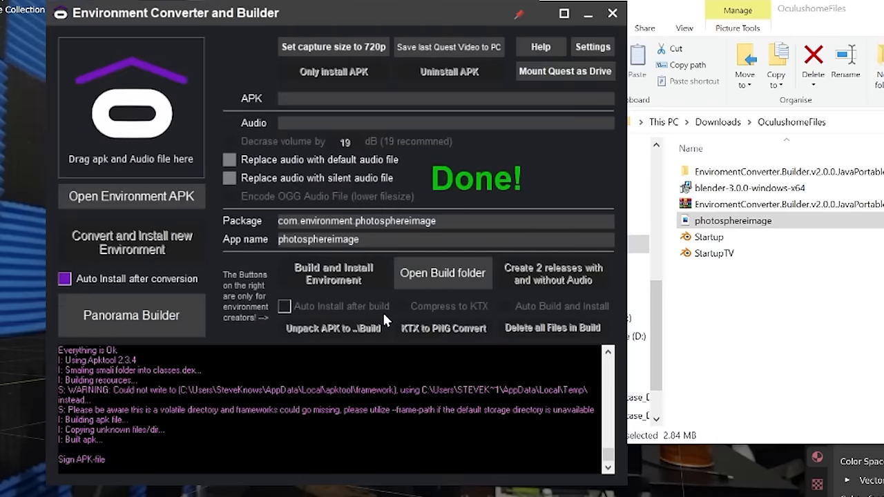
pyautogui.click(284, 306)
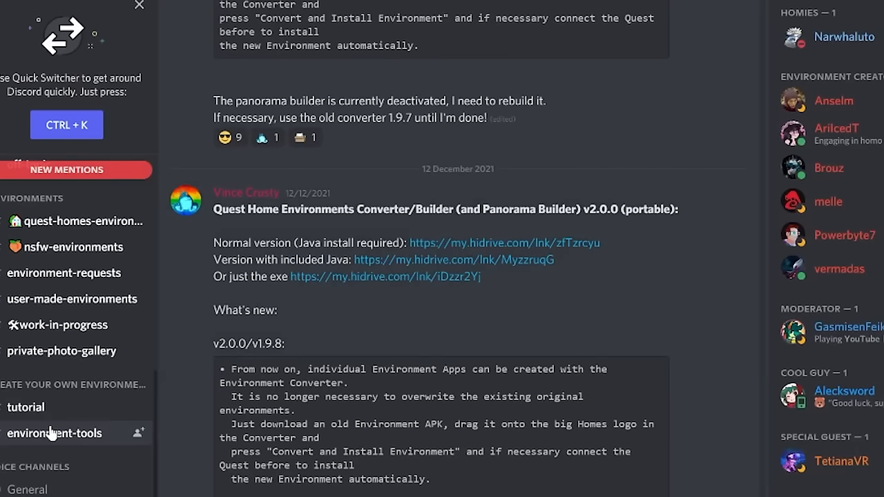
# Step: Scroll to the Dragon Ball God's Temple post and open its my.hidrive.com link
pyautogui.scroll(-3)
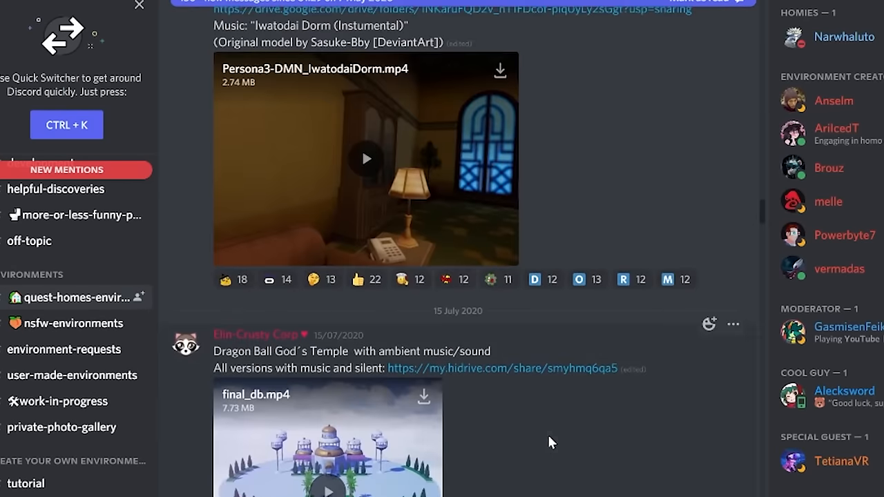
pyautogui.scroll(-3)
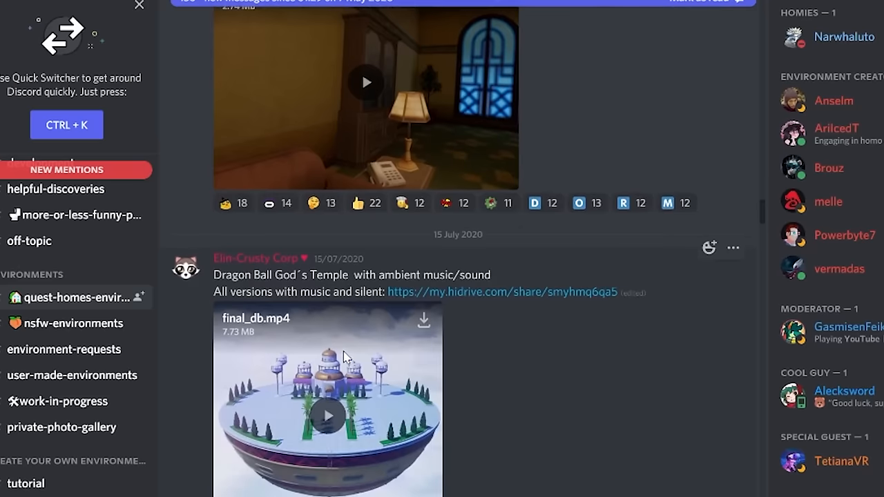
pyautogui.click(501, 291)
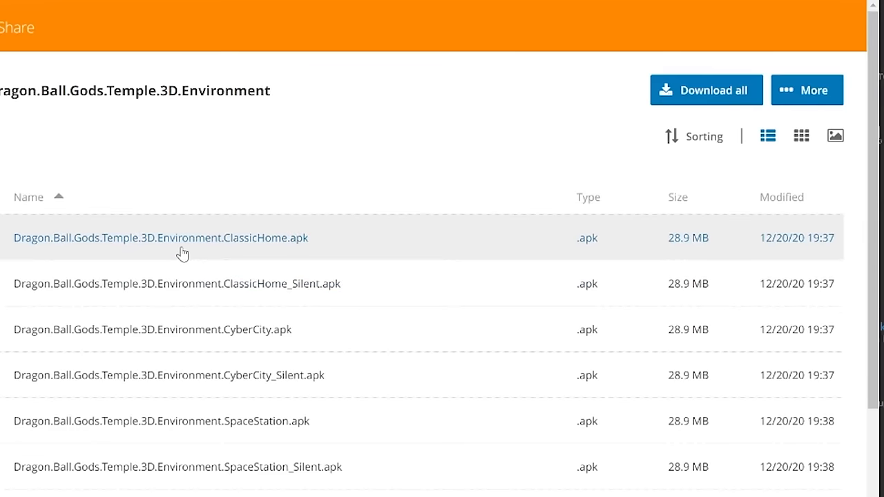
pyautogui.moveTo(287, 244)
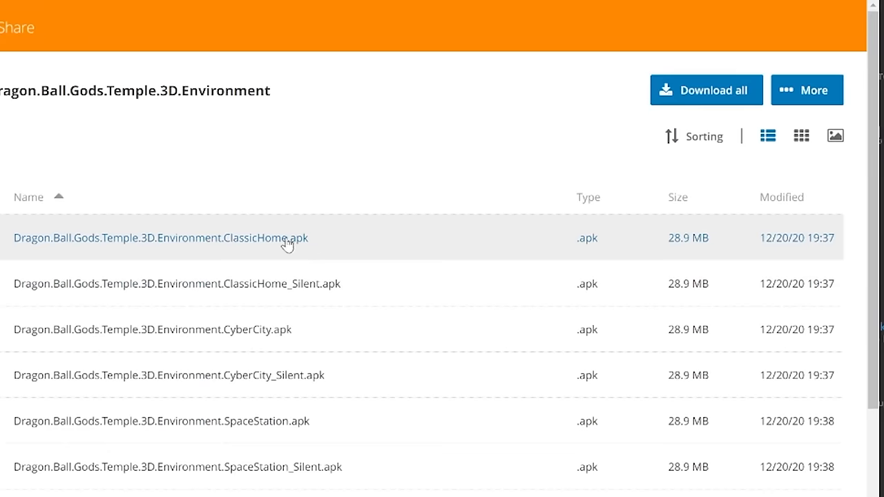
pyautogui.moveTo(251, 303)
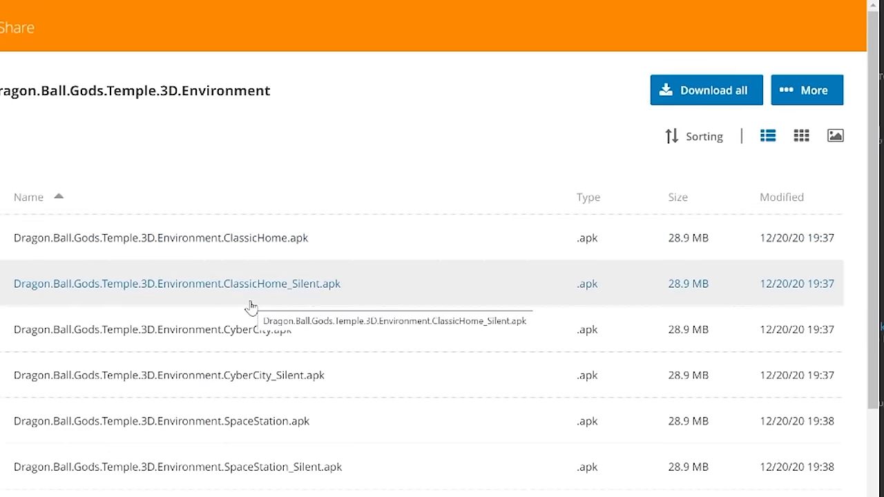
# Step: Download the Dragon Ball ClassicHome environment APK from the HiDrive share
pyautogui.click(161, 421)
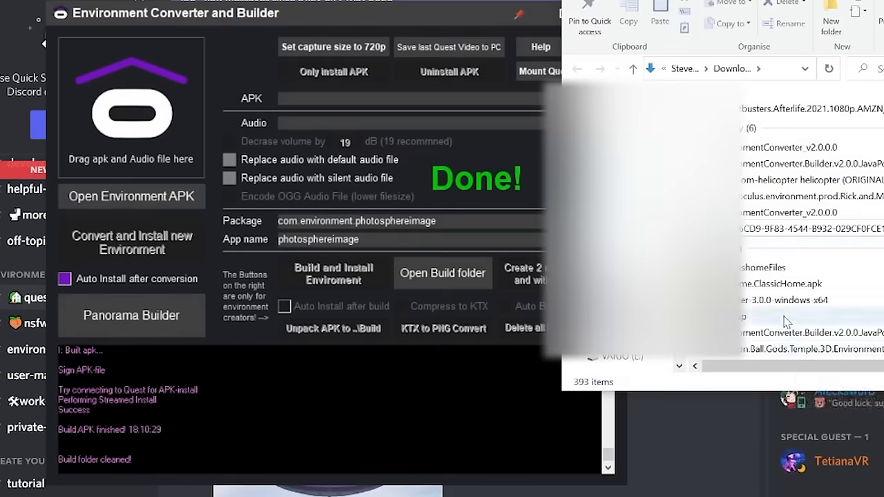
# Step: Select the downloaded SpaceStation APK in Explorer for loading into the converter
pyautogui.click(815, 348)
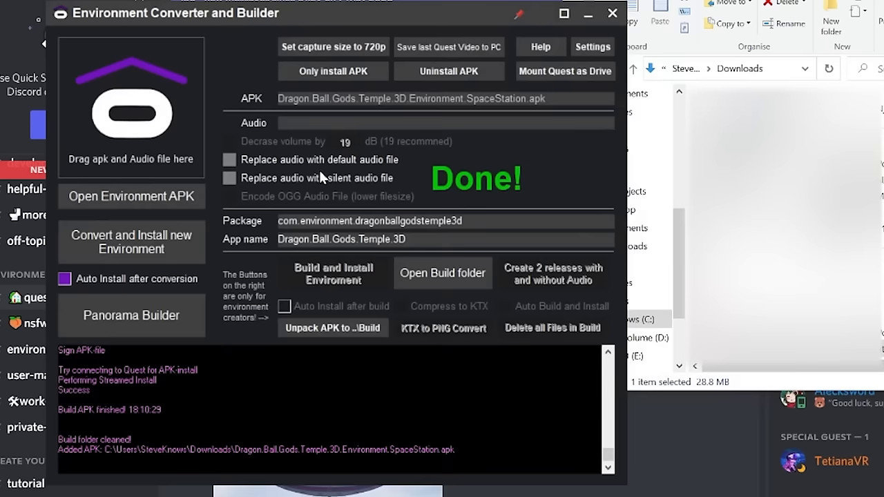
pyautogui.moveTo(131, 242)
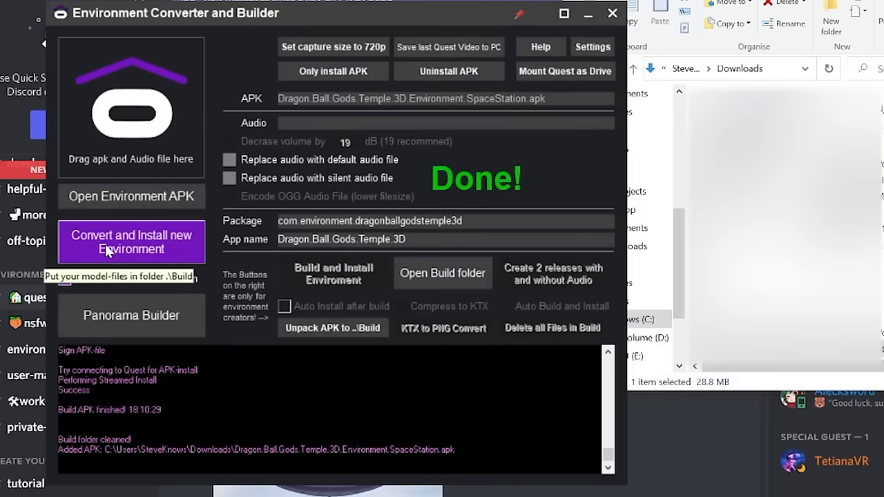